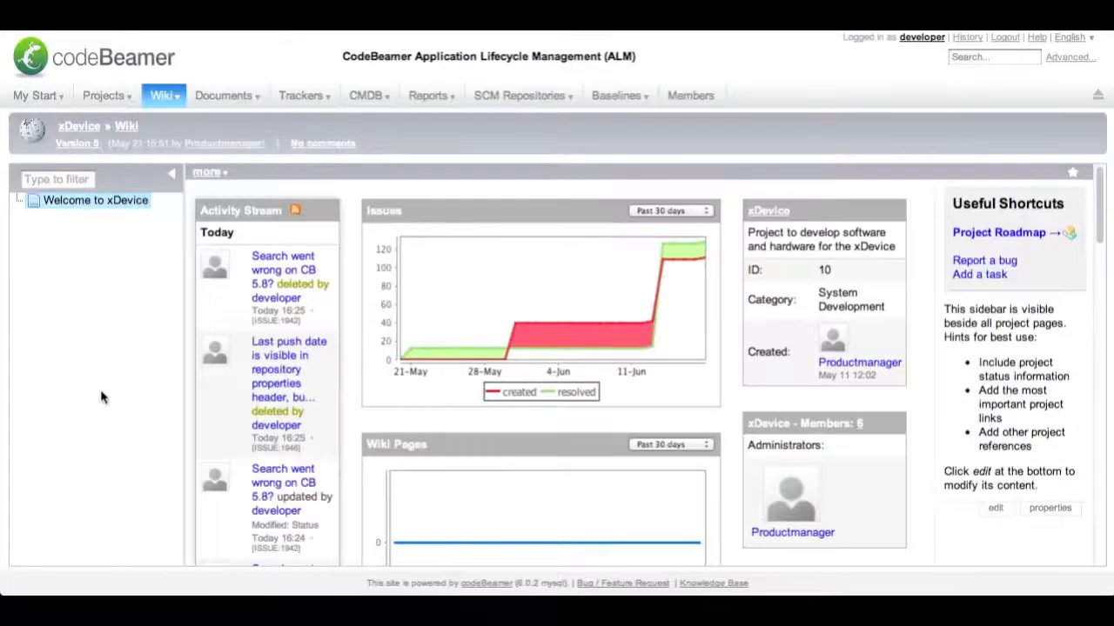
Step: Open the xDevice project's tracker list from the Trackers tab
left_click(302, 96)
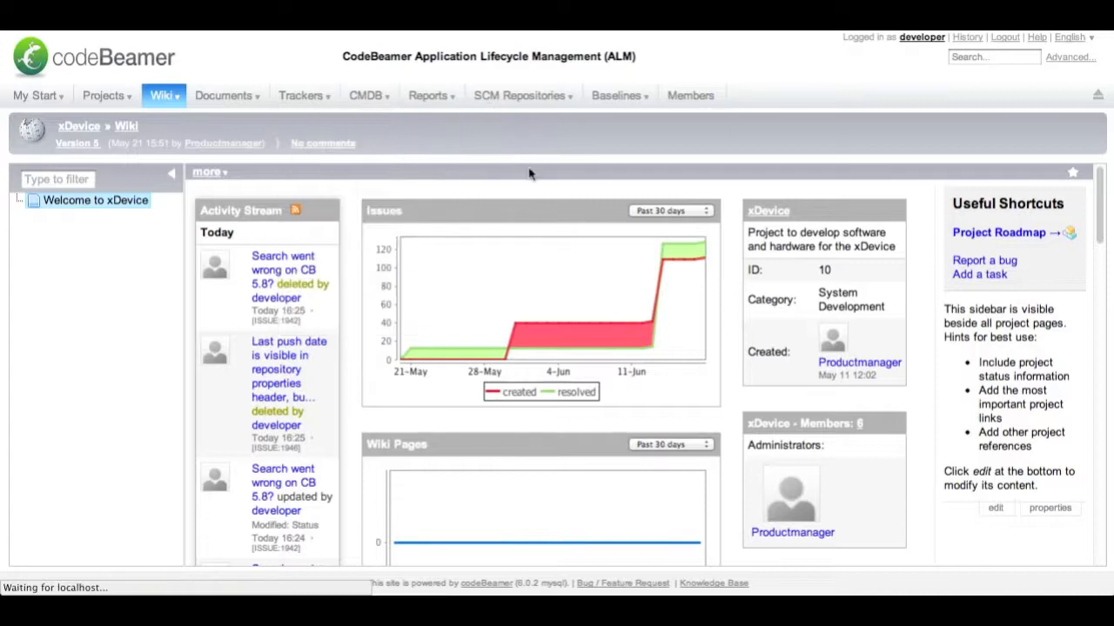
mouse_move(465, 185)
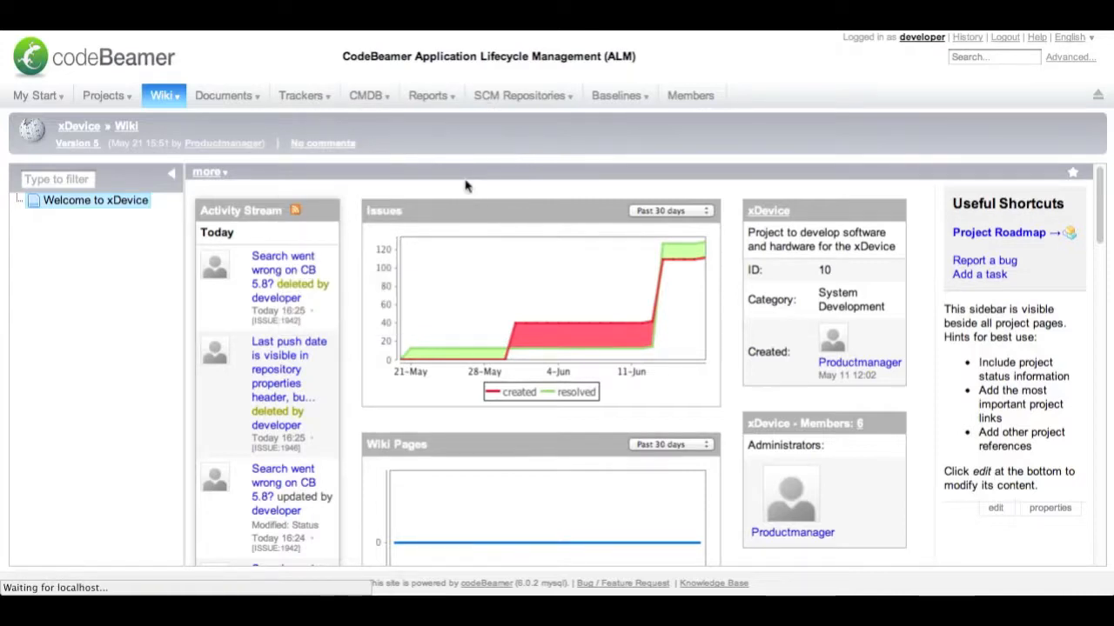
mouse_move(387, 142)
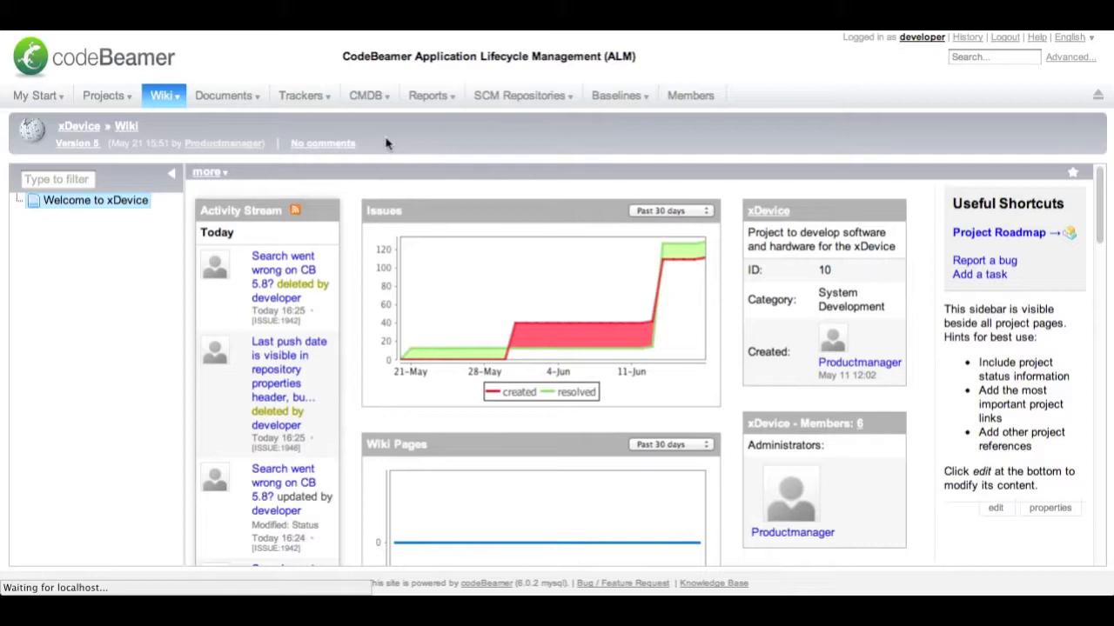
left_click(304, 95)
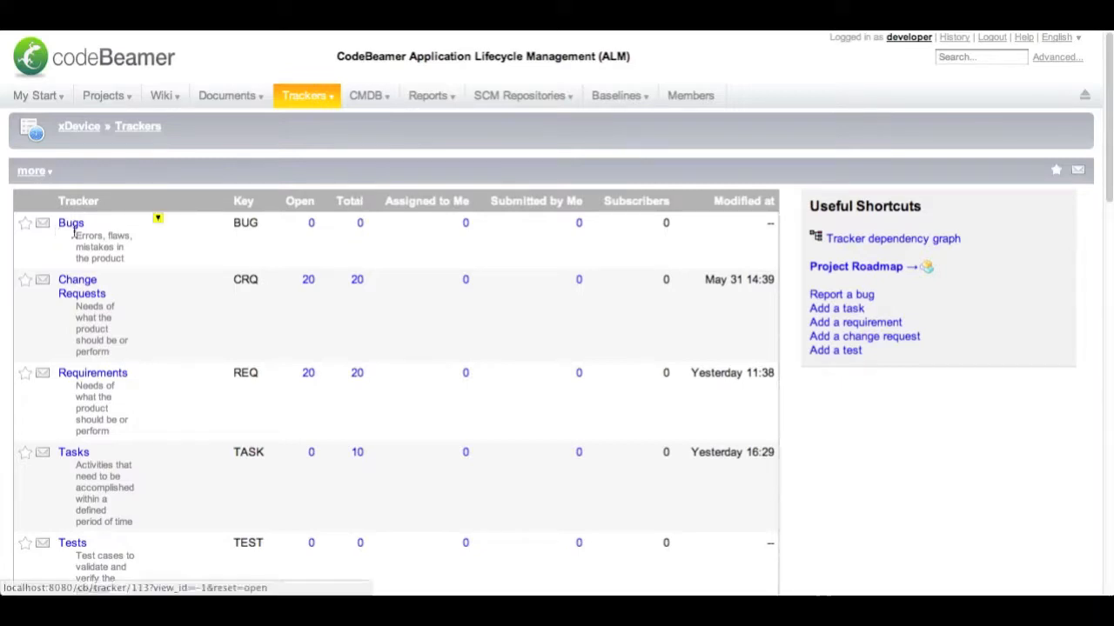
mouse_move(266, 230)
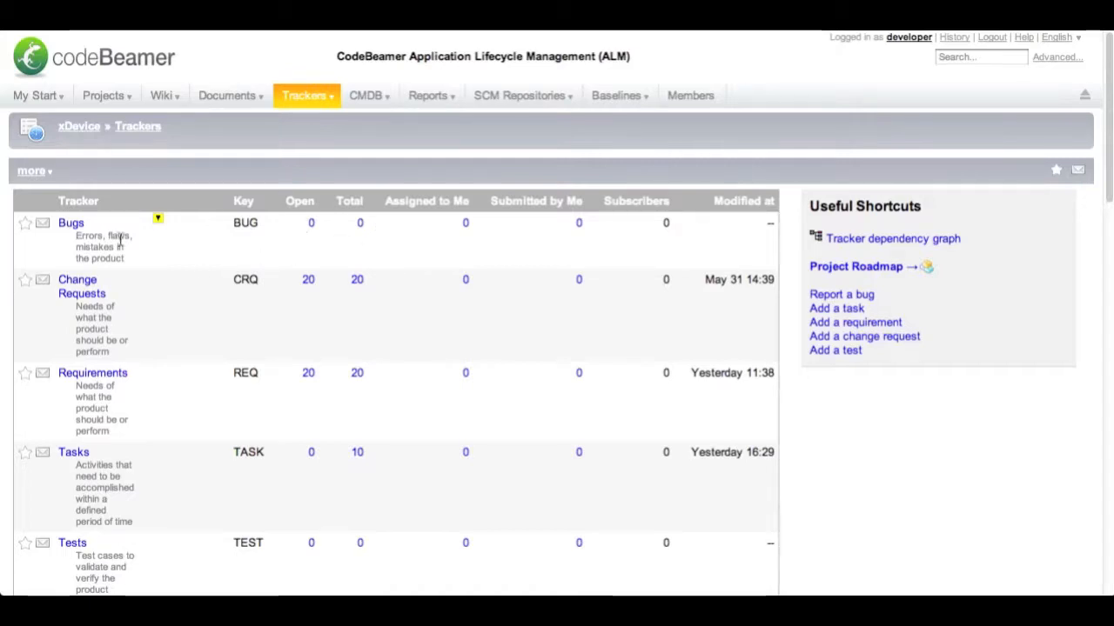
Step: Open the xDevice Bugs tracker from the tracker list
left_click(71, 224)
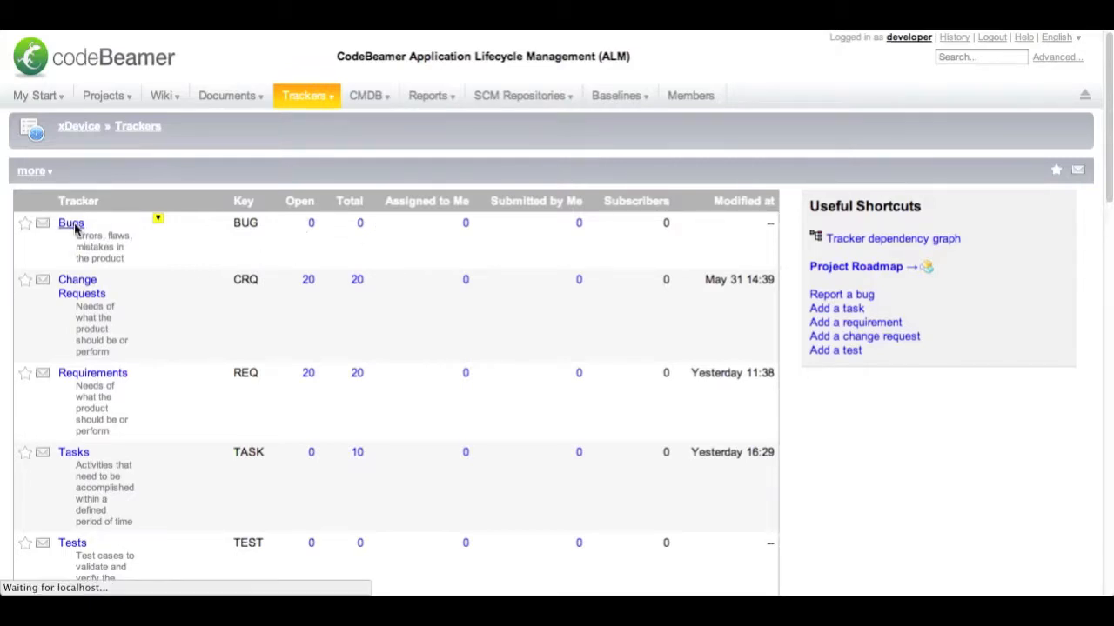
left_click(70, 223)
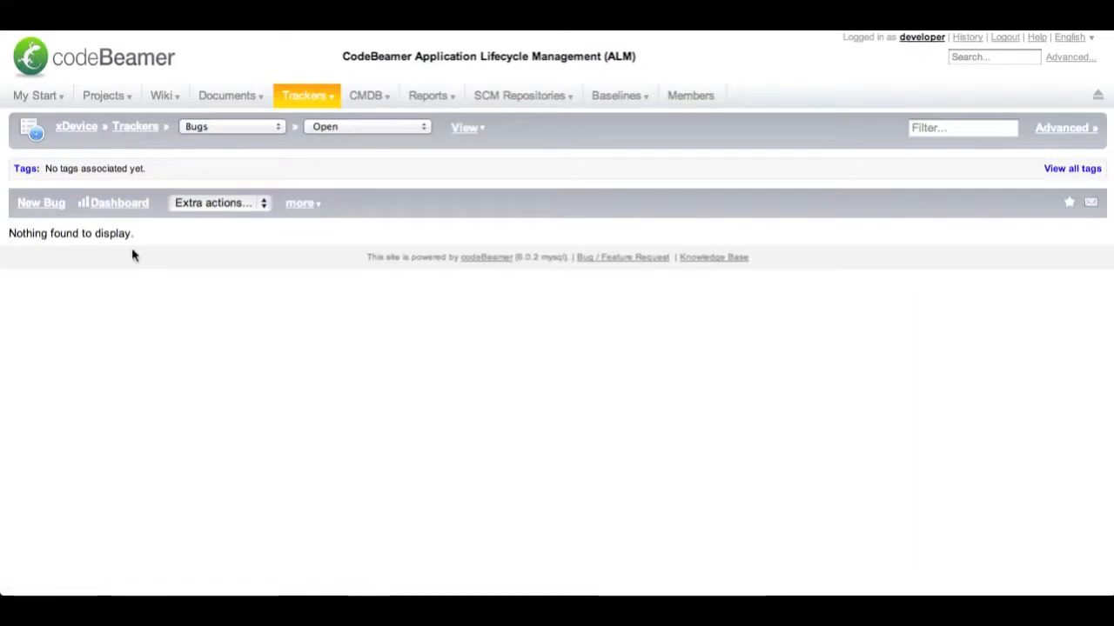
mouse_move(168, 280)
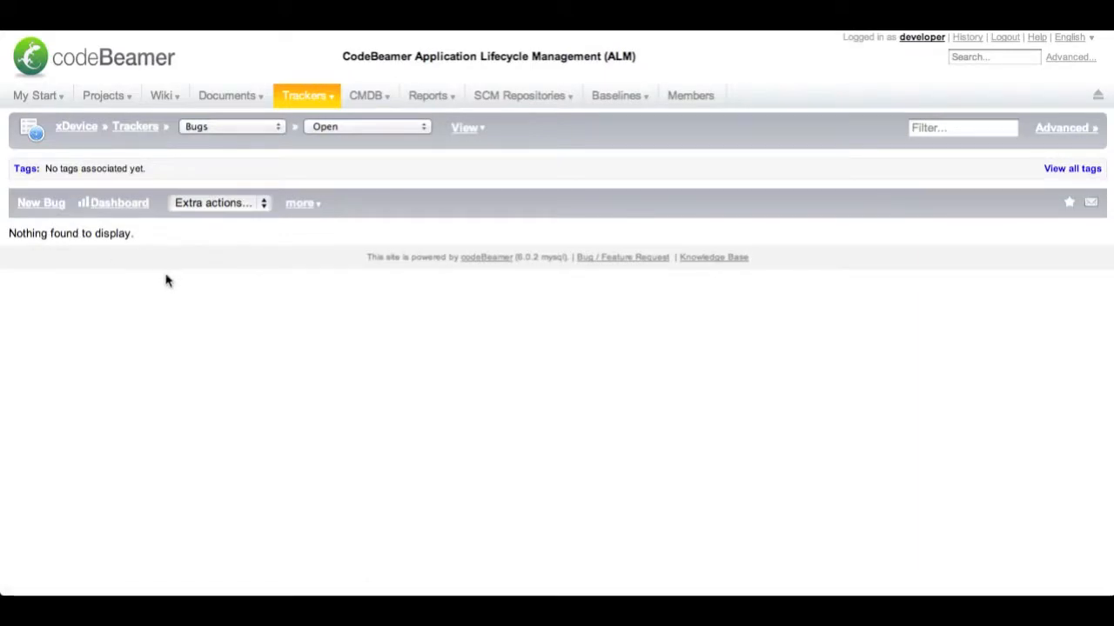
mouse_move(255, 238)
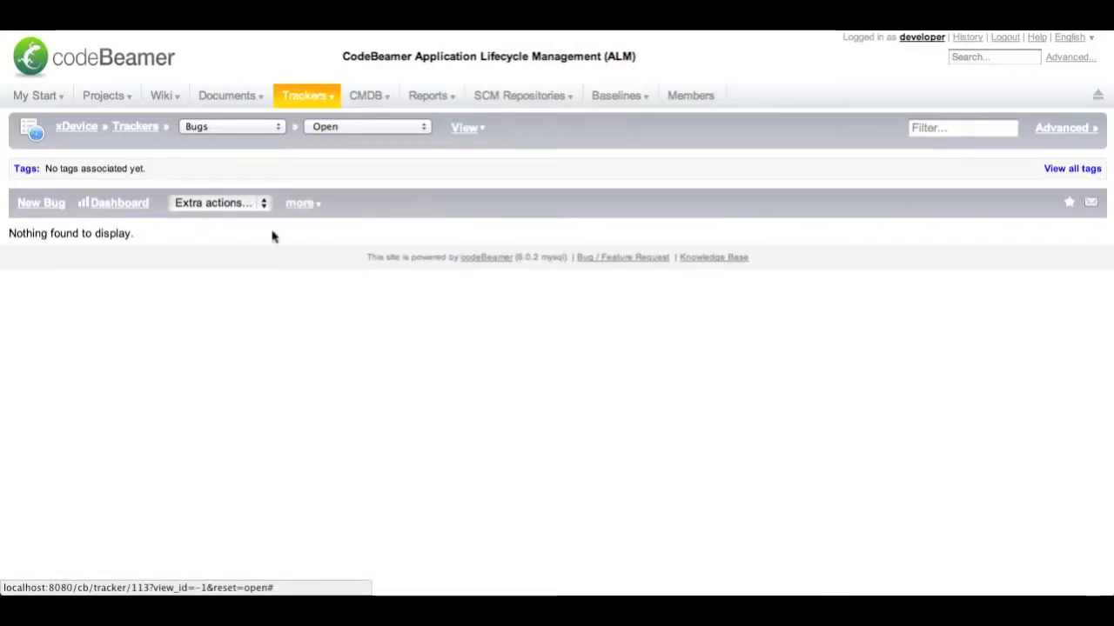
Step: Attach CB-Bugs.xls as a Microsoft Excel import into the Bugs tracker
left_click(299, 202)
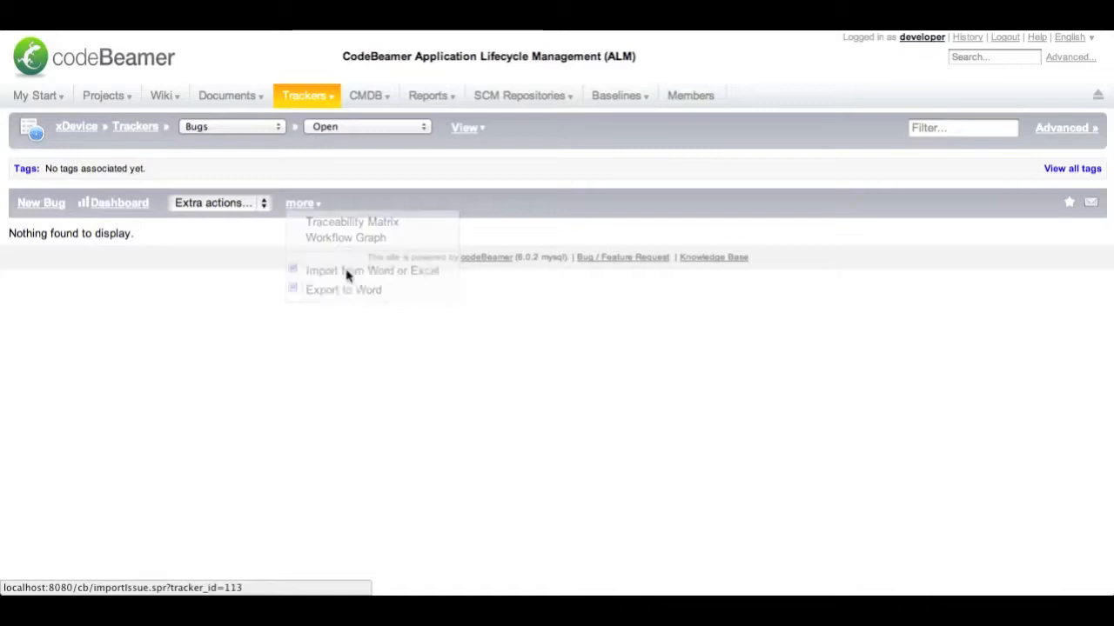
left_click(371, 271)
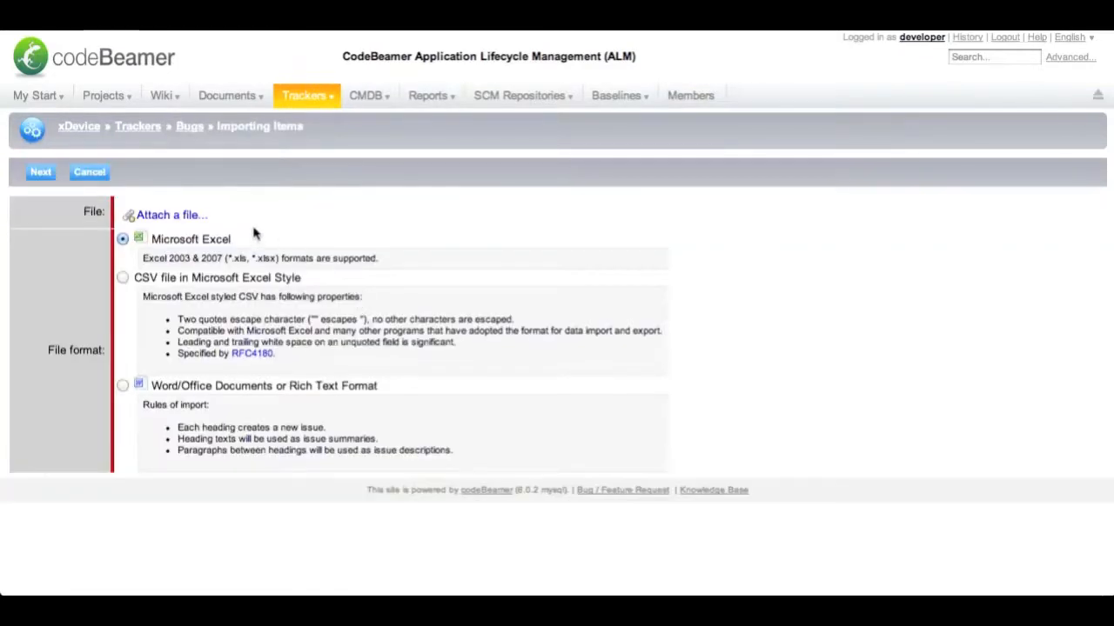
left_click(165, 215)
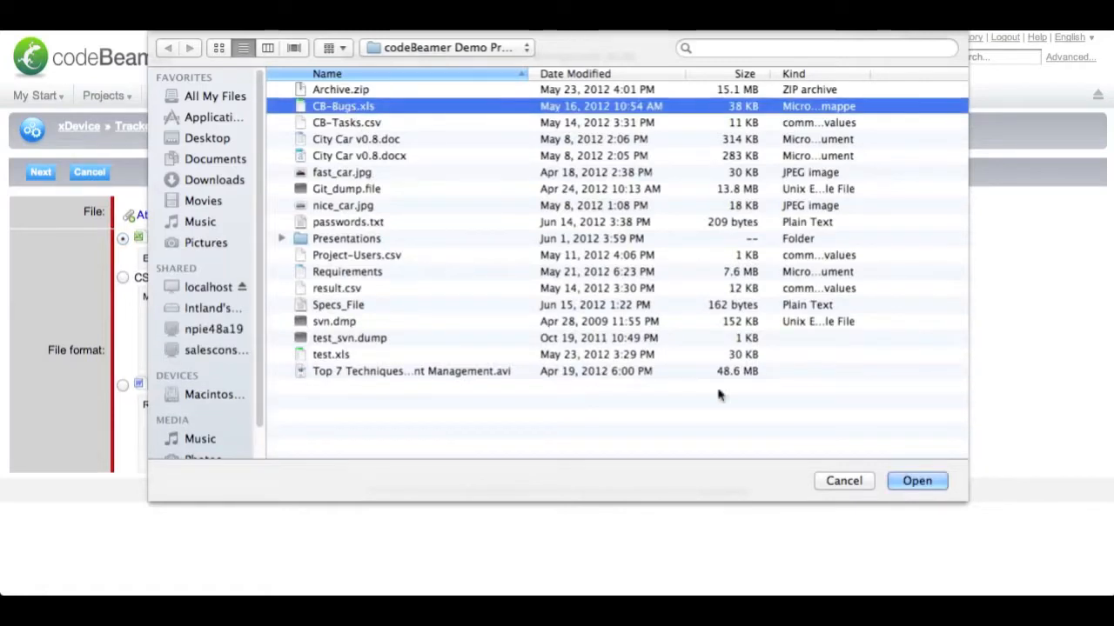
left_click(916, 480)
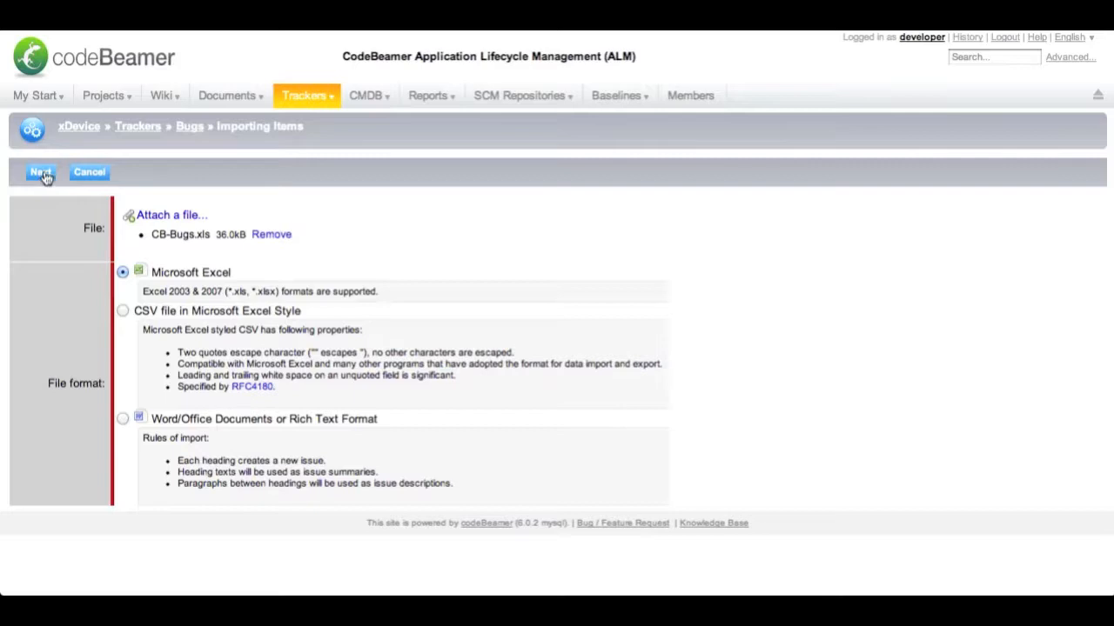
left_click(40, 172)
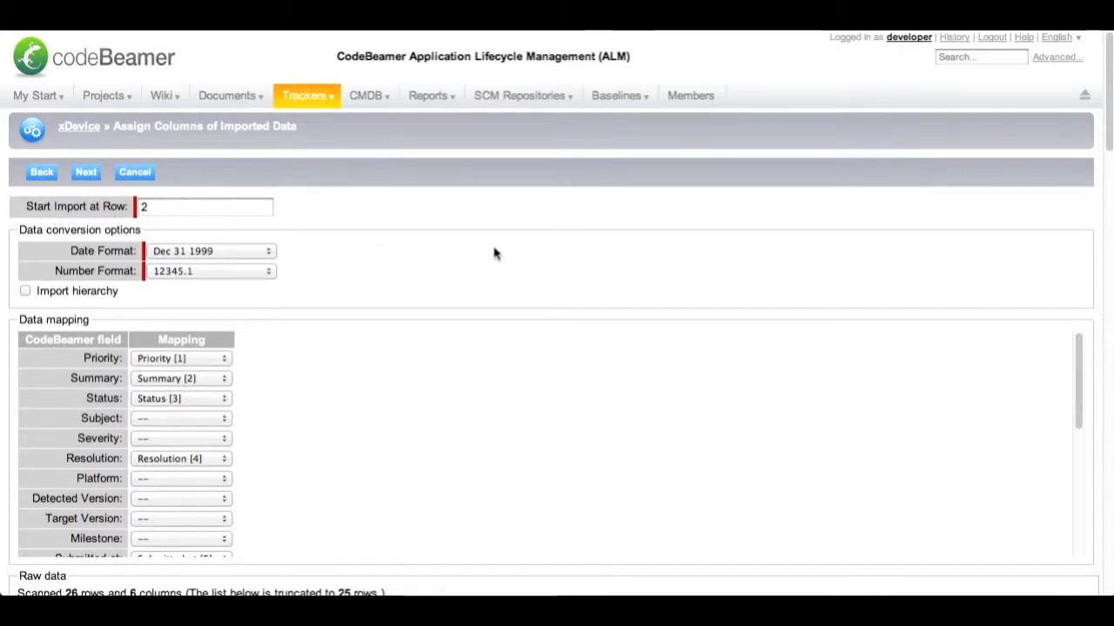
mouse_move(348, 287)
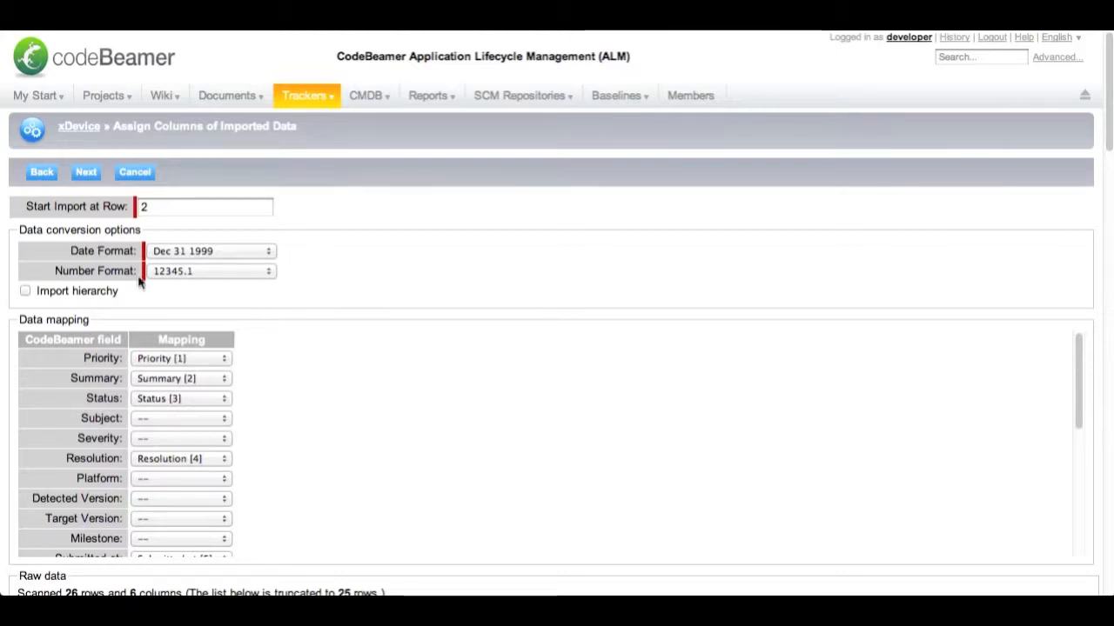
Step: Accept the Priority, Summary, Status and Resolution column mapping after reviewing 26 rows
scroll("down", 3)
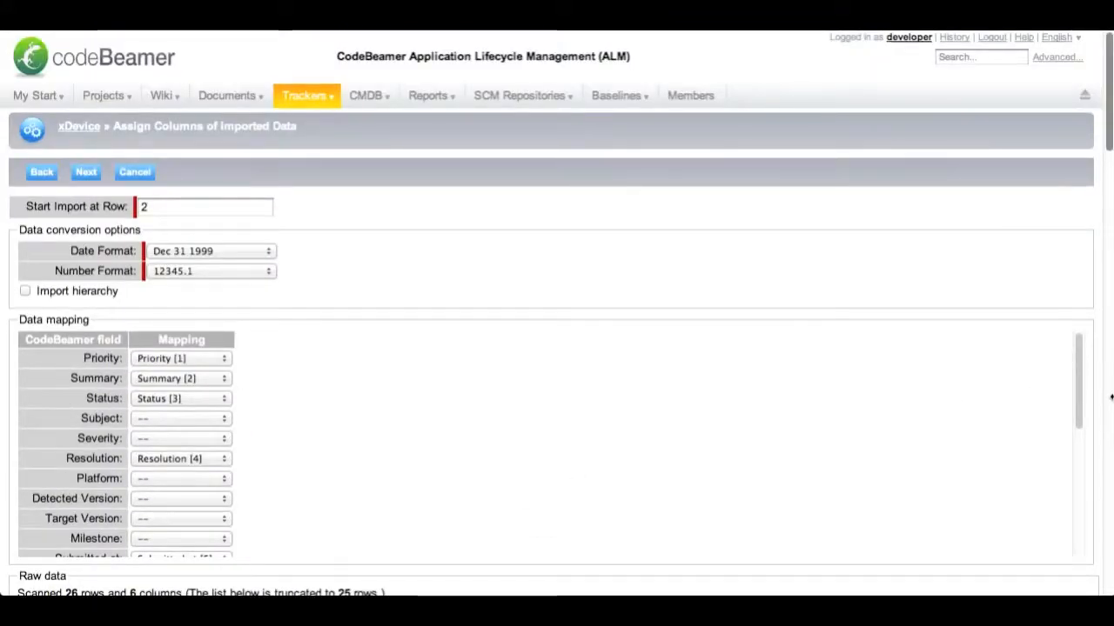
scroll("down", 3)
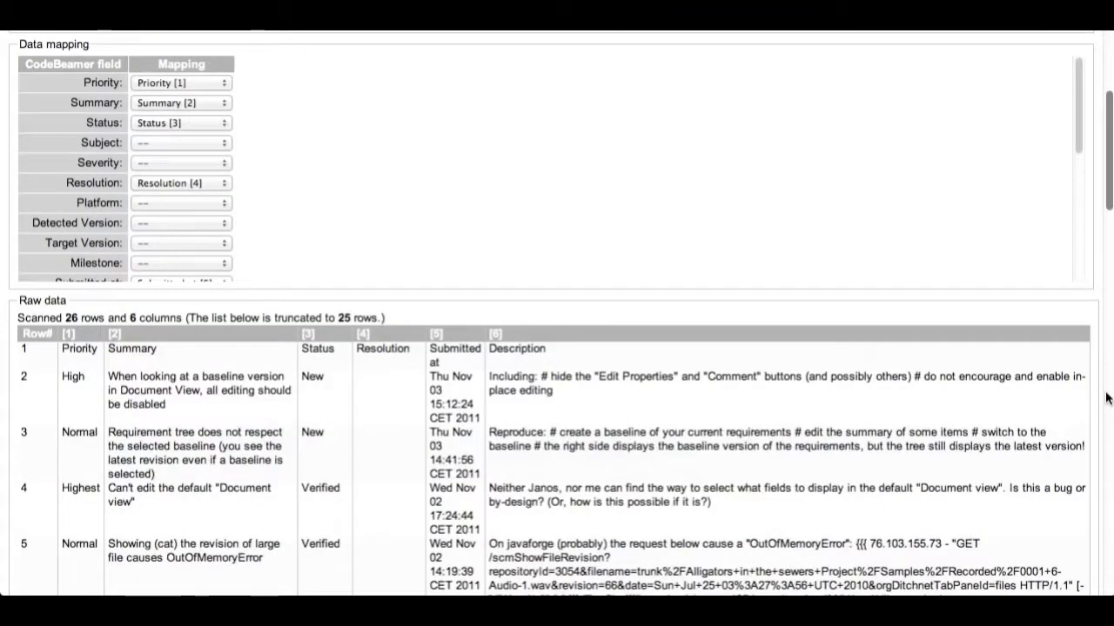
scroll("down", 3)
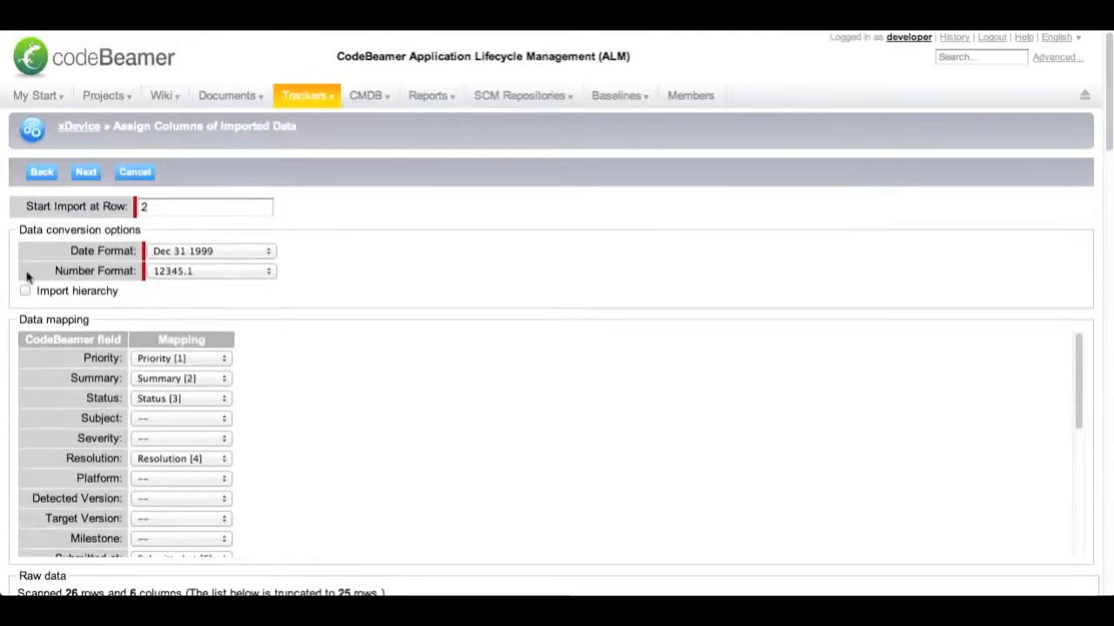
left_click(85, 171)
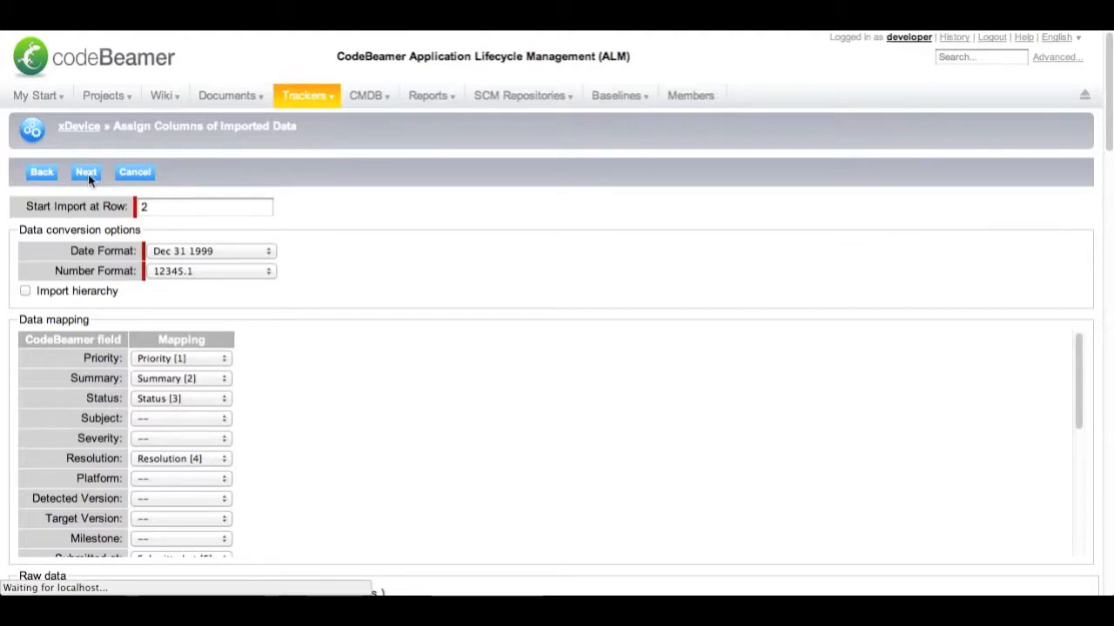
Step: Save the previewed import of 25 bugs and return to the Bugs tracker
left_click(85, 172)
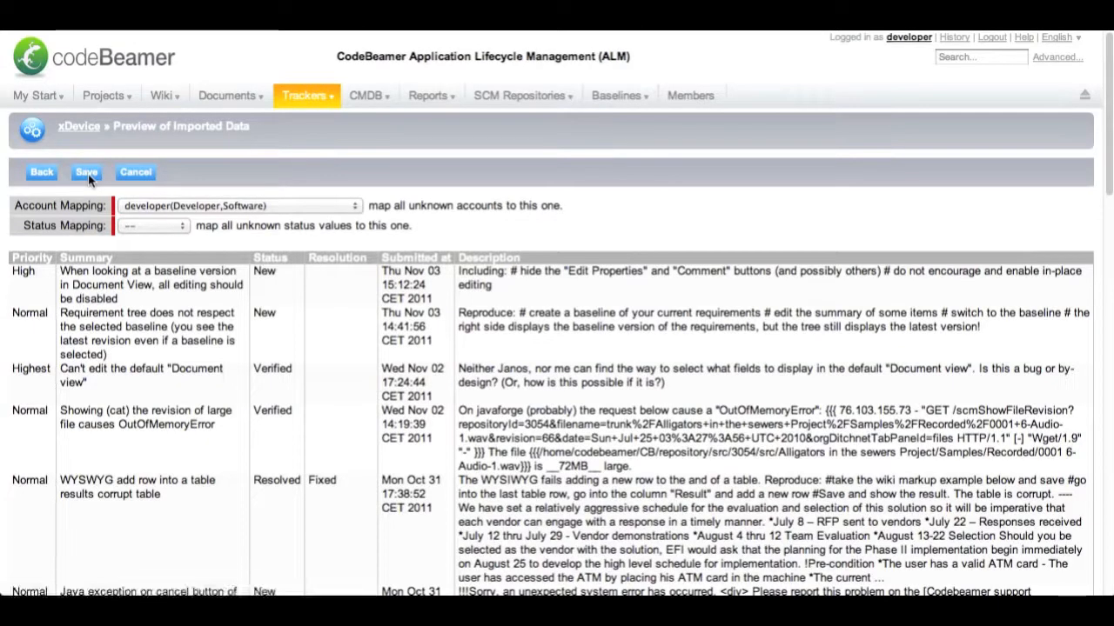
left_click(148, 333)
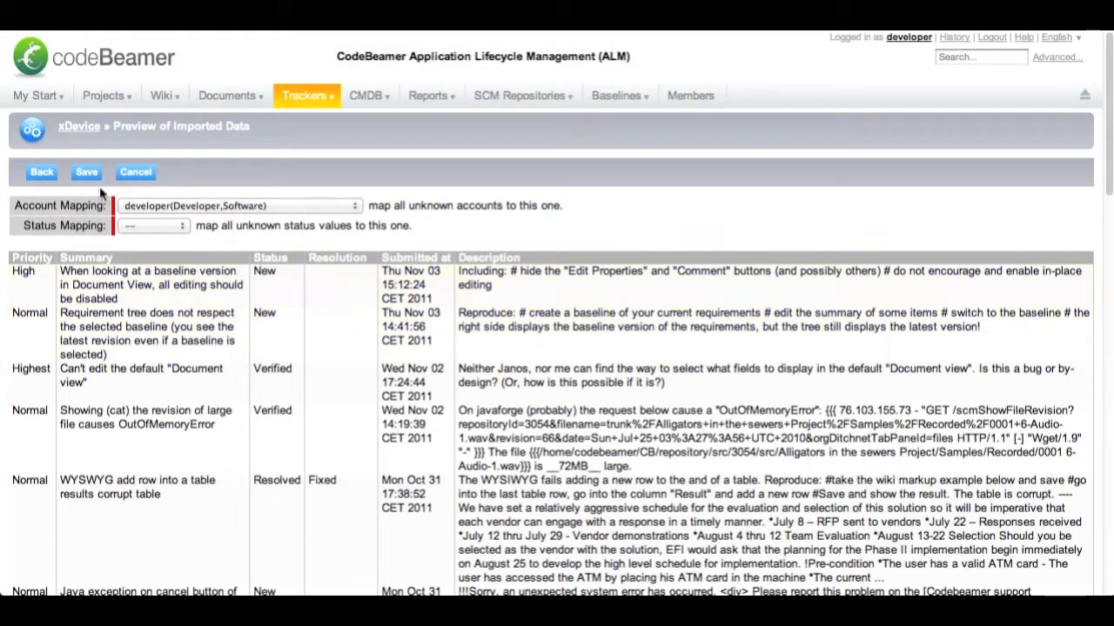
left_click(86, 171)
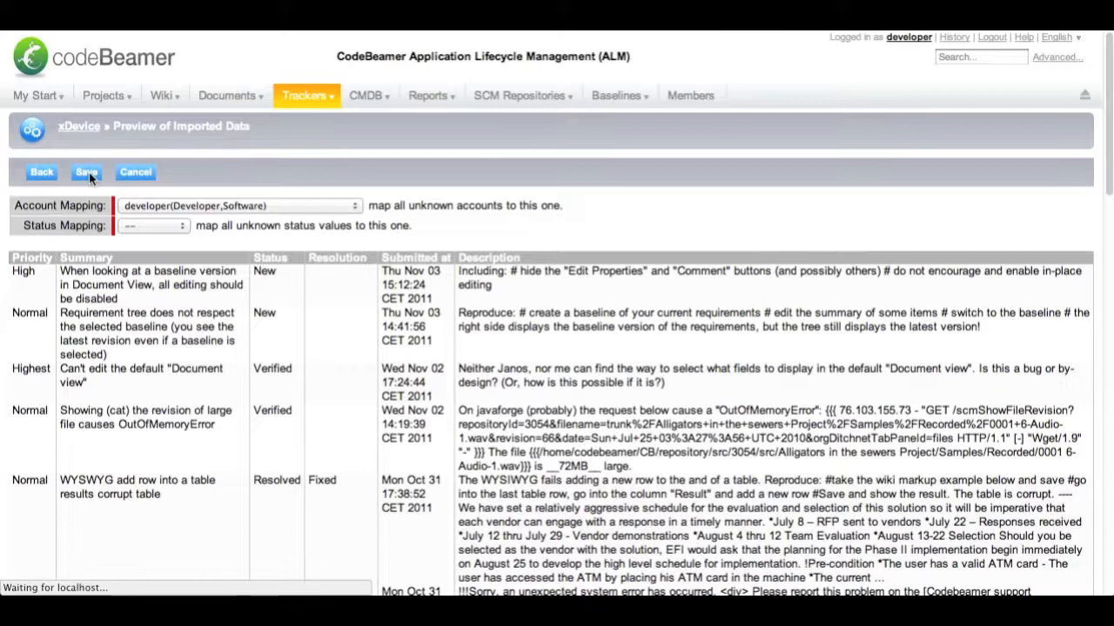
left_click(86, 171)
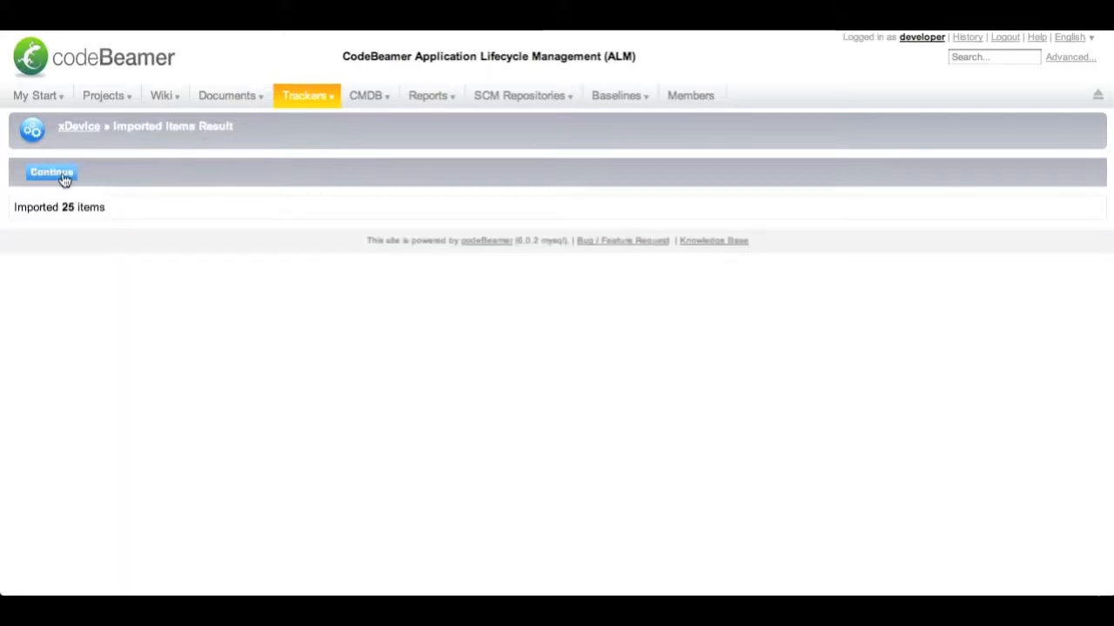
left_click(50, 171)
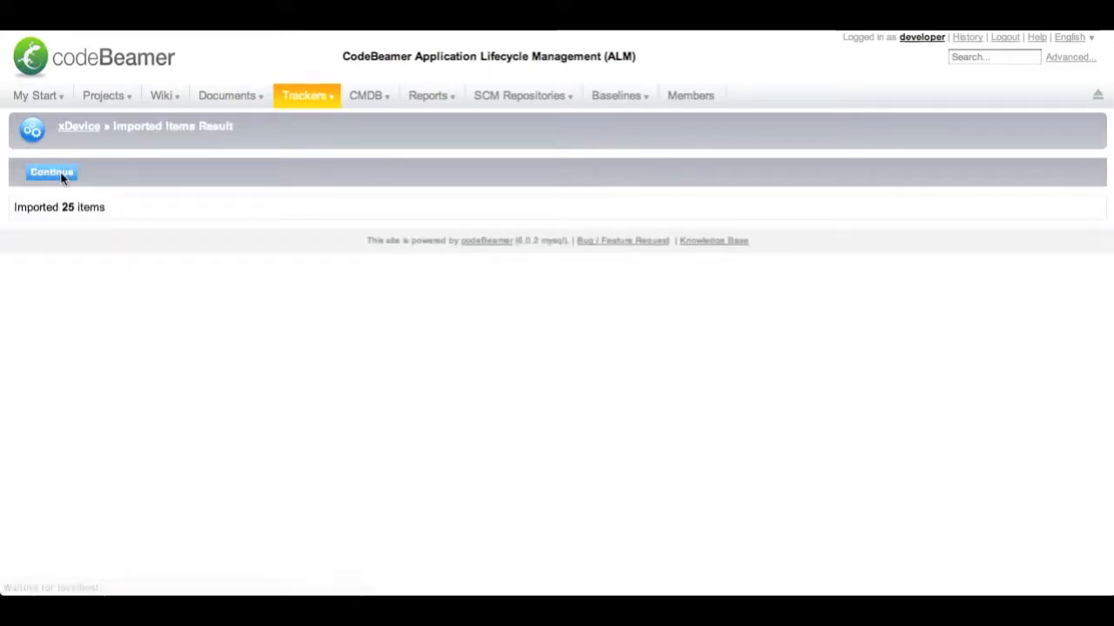
left_click(50, 172)
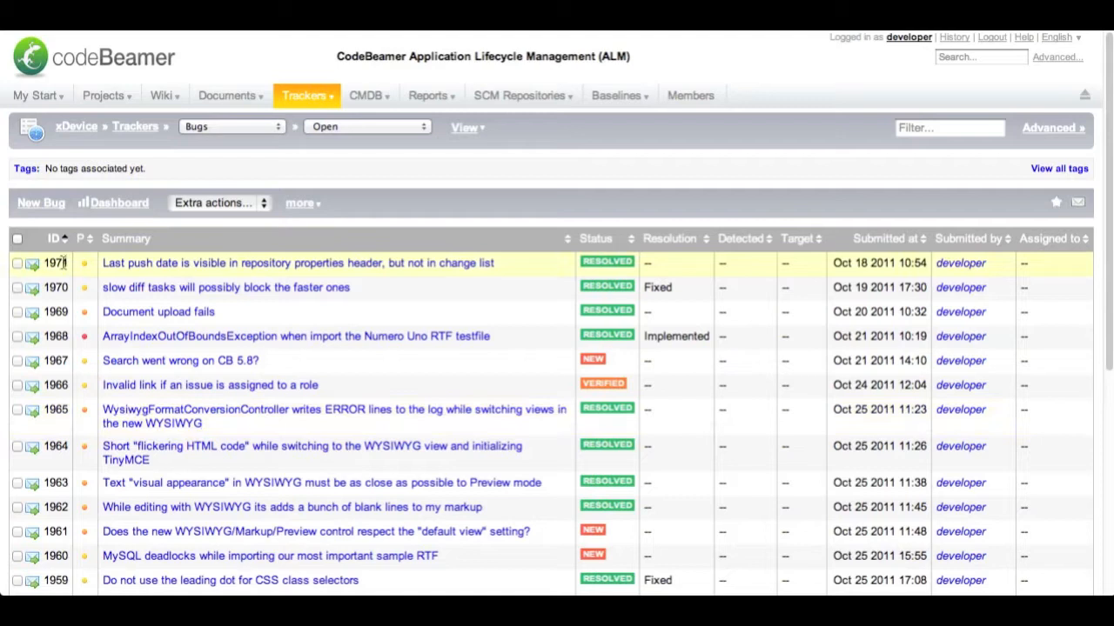
mouse_move(55, 287)
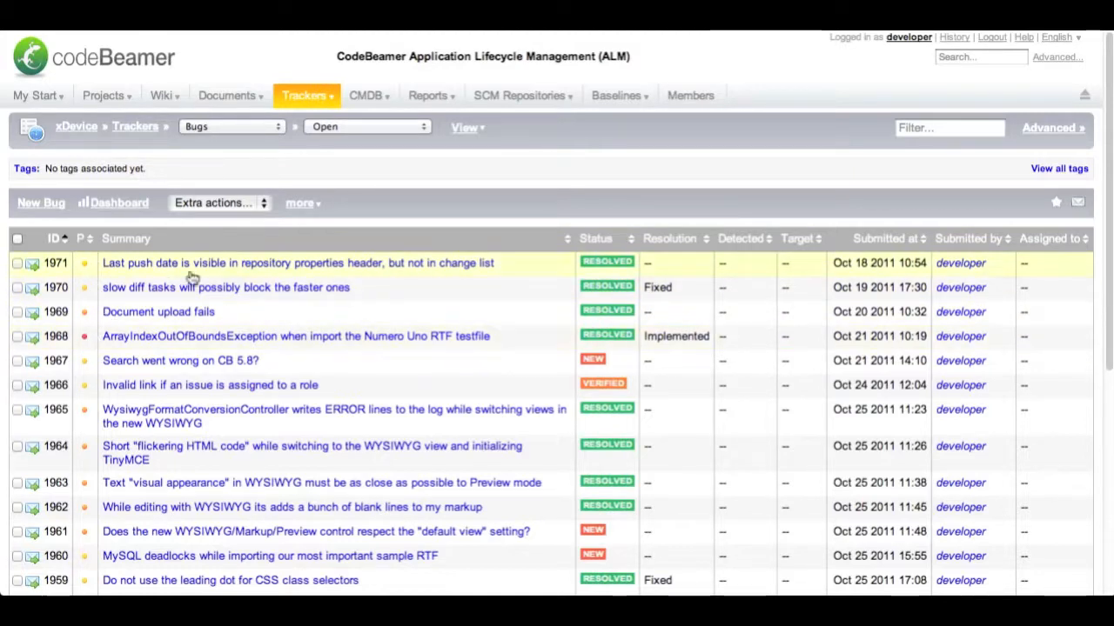
mouse_move(561, 311)
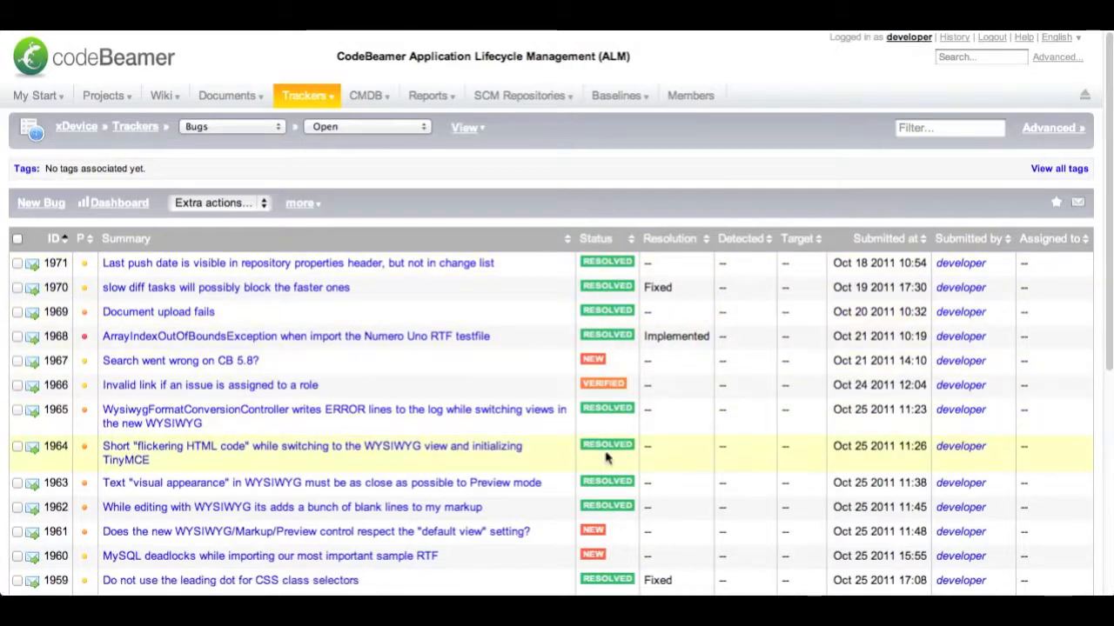
mouse_move(689, 312)
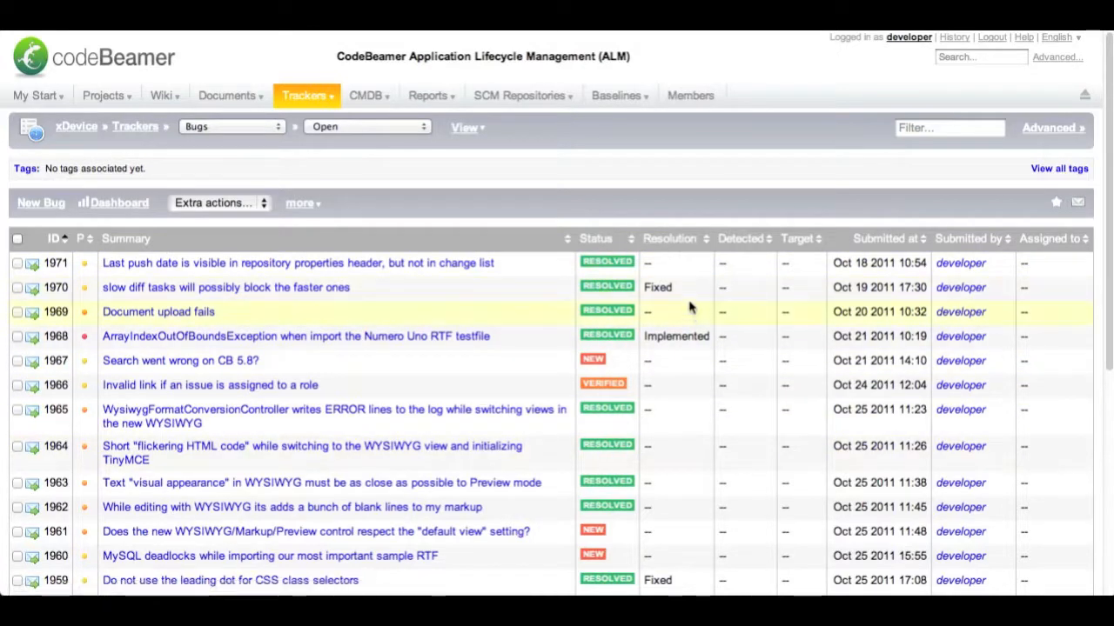
mouse_move(844, 255)
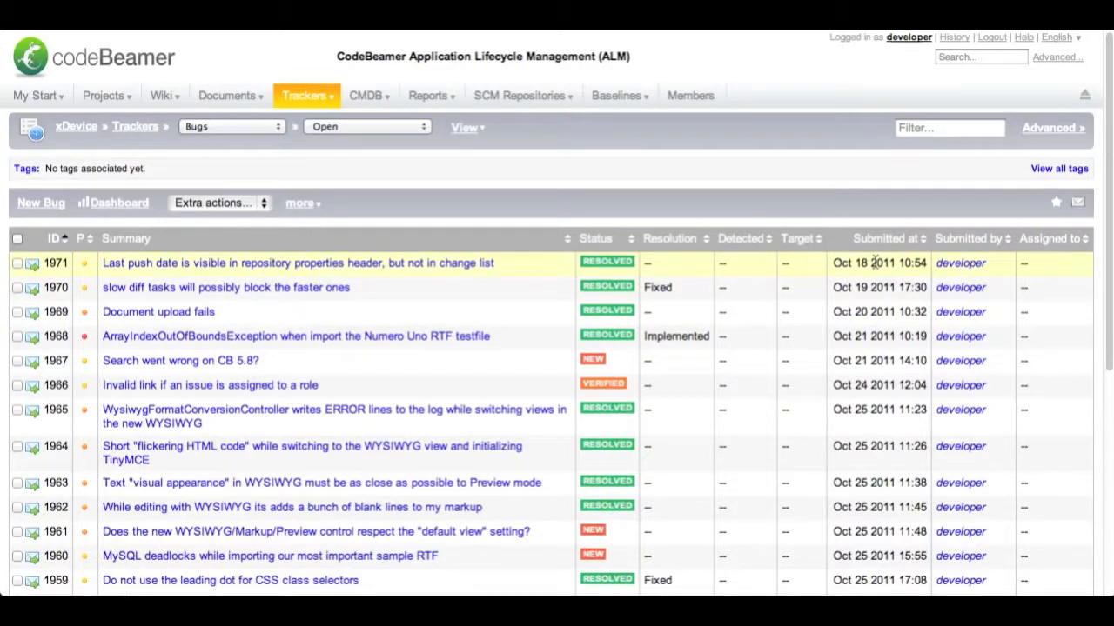
mouse_move(890, 288)
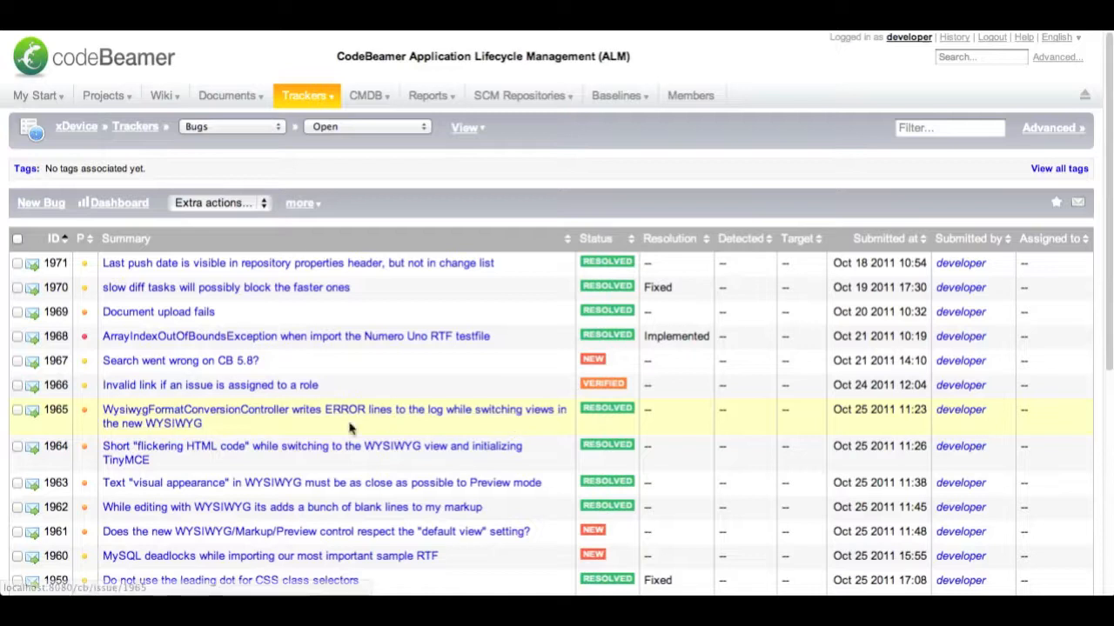
Step: Scroll through the imported bugs list, including bug 1967 still New
scroll("down", 3)
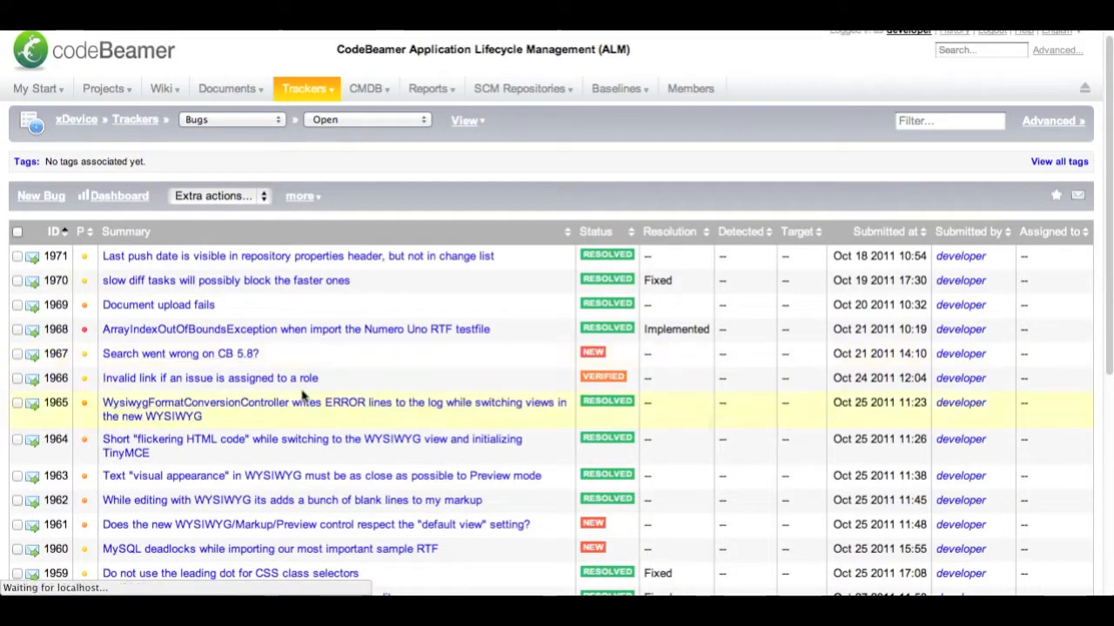
Step: Open bug 1967 for editing and set its priority to High
left_click(180, 353)
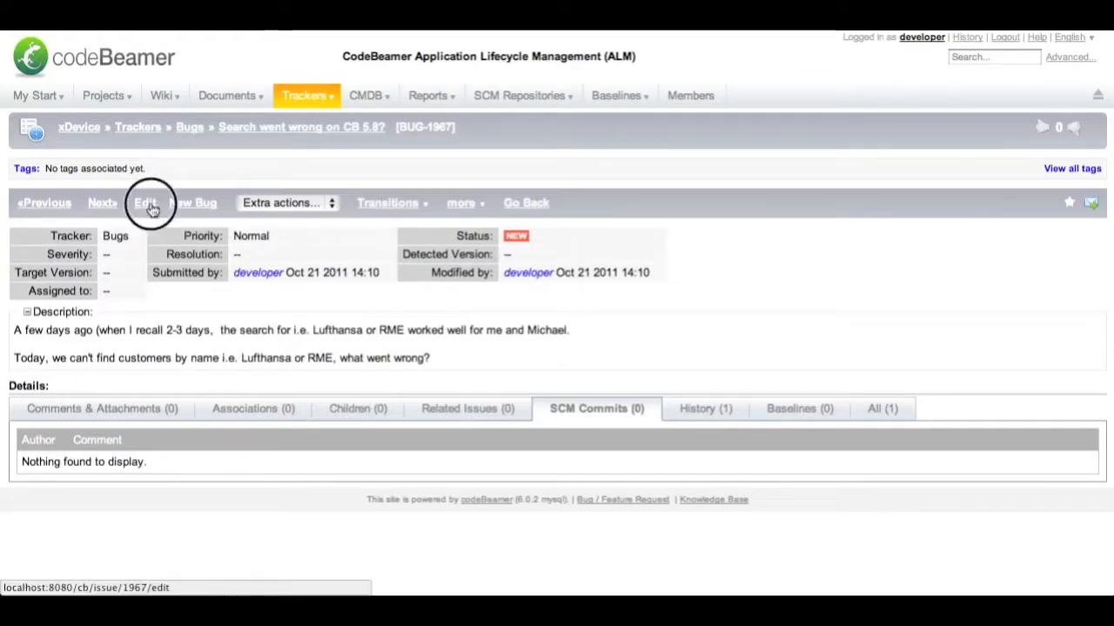
left_click(144, 203)
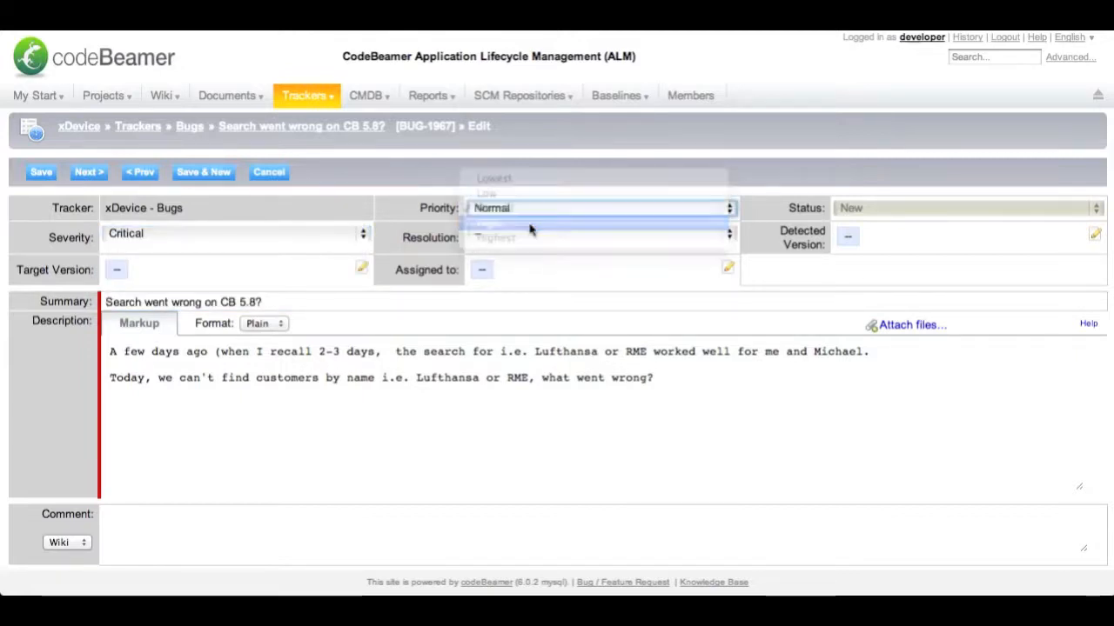
left_click(491, 223)
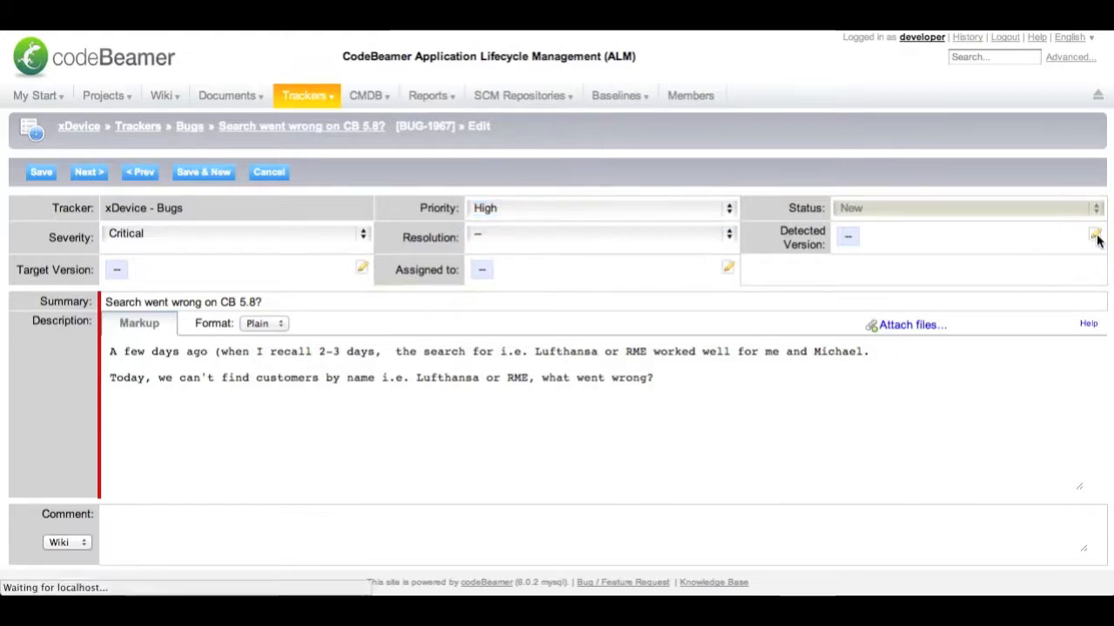
Step: Set Detected Version Firmware 1.3, Target Version firmware 1.4, and assign to Developer
left_click(1095, 236)
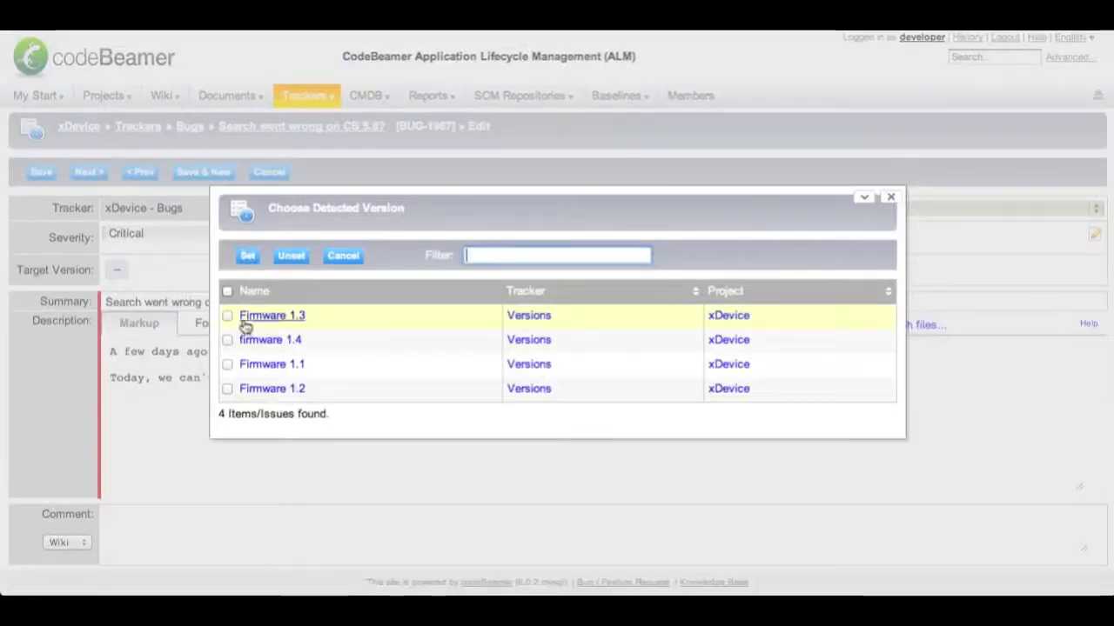
left_click(227, 315)
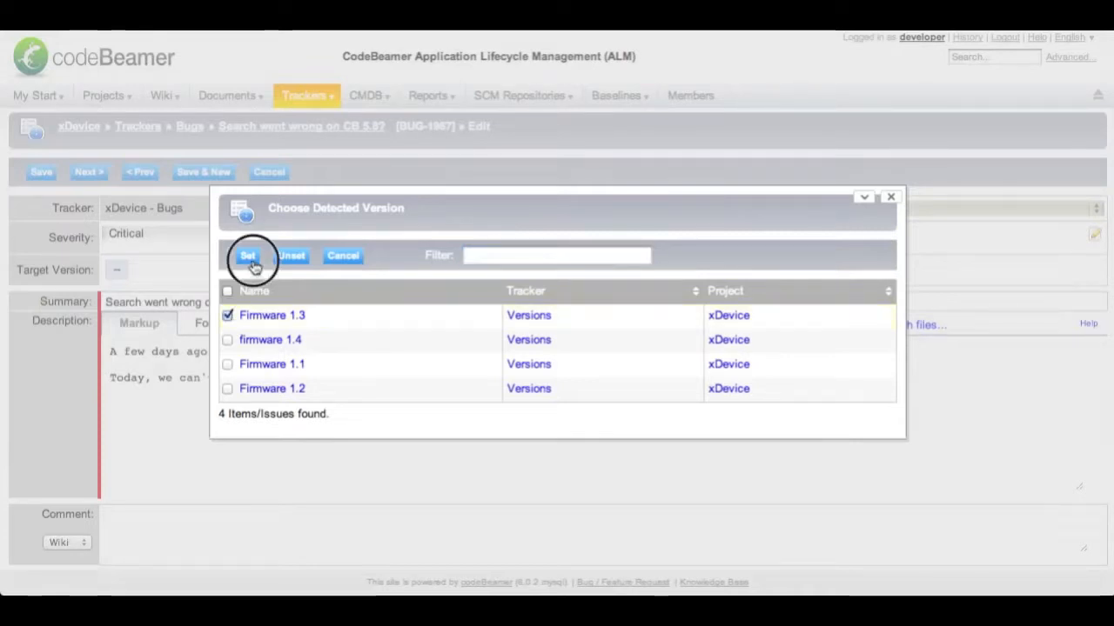
left_click(247, 255)
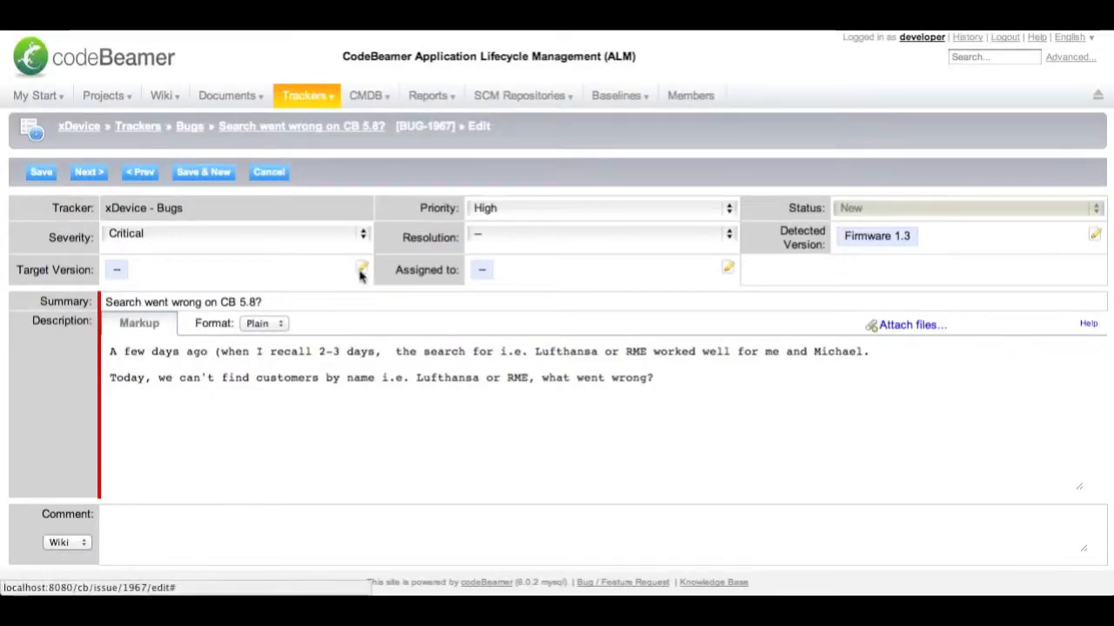
left_click(362, 269)
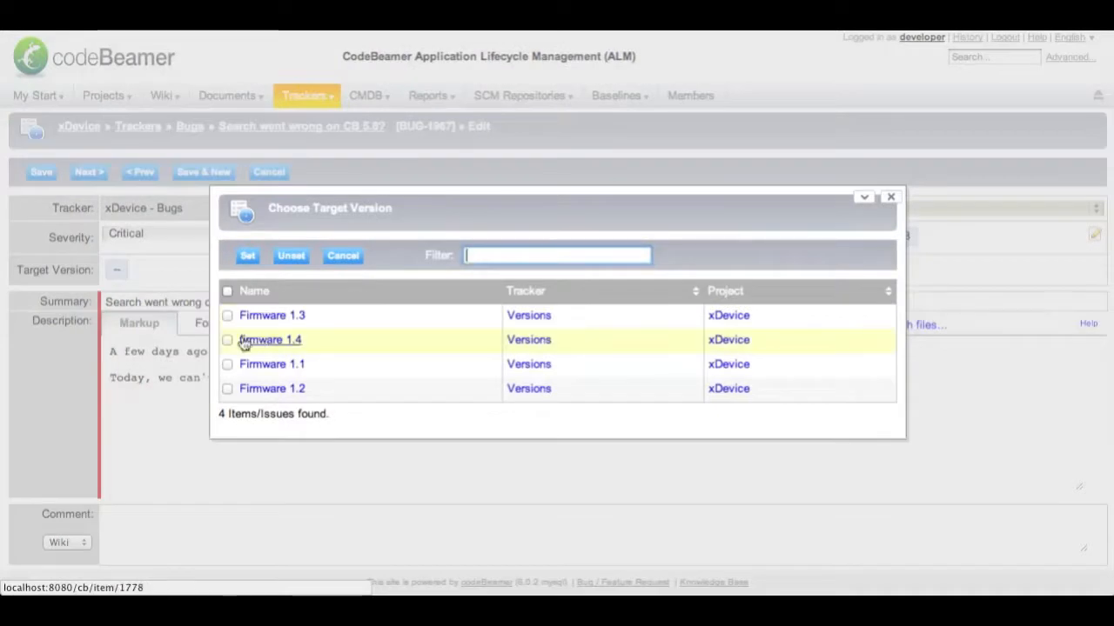
left_click(227, 340)
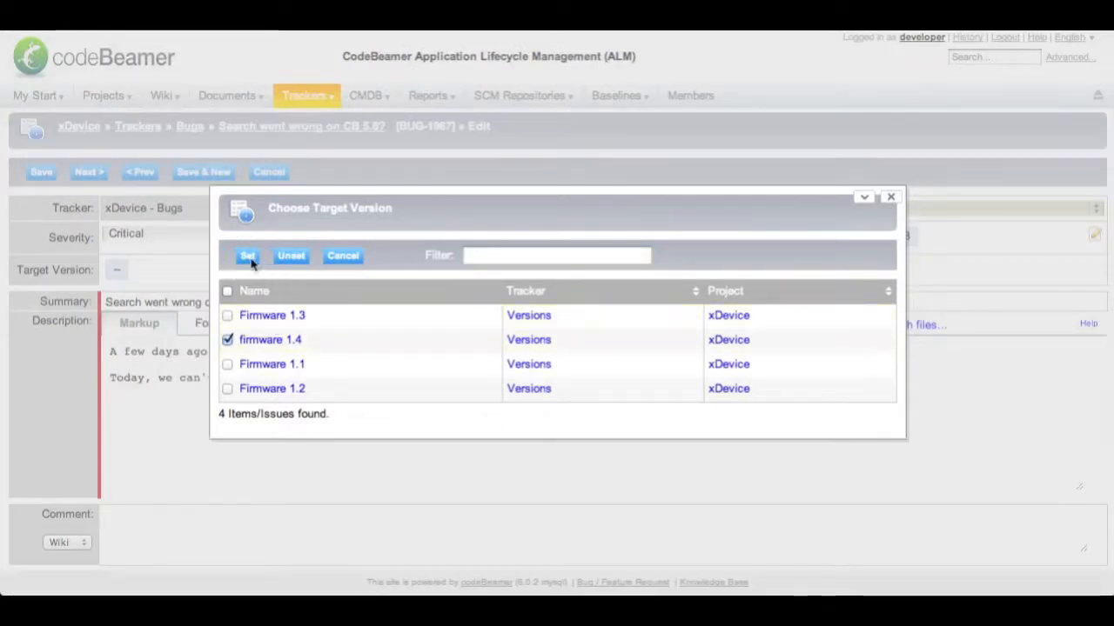
left_click(248, 255)
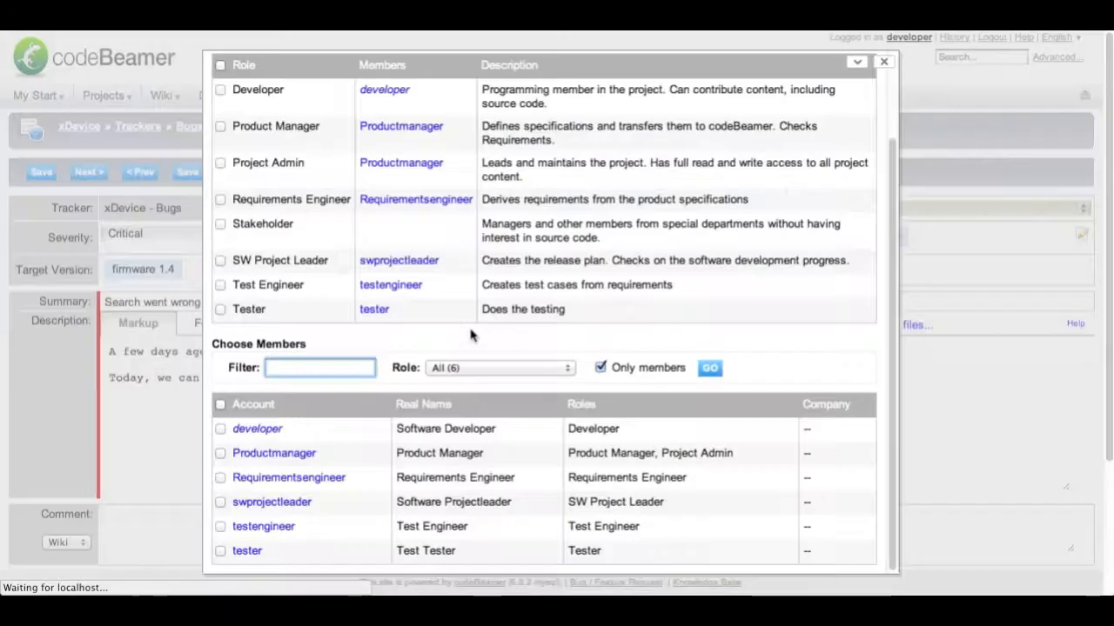
left_click(220, 94)
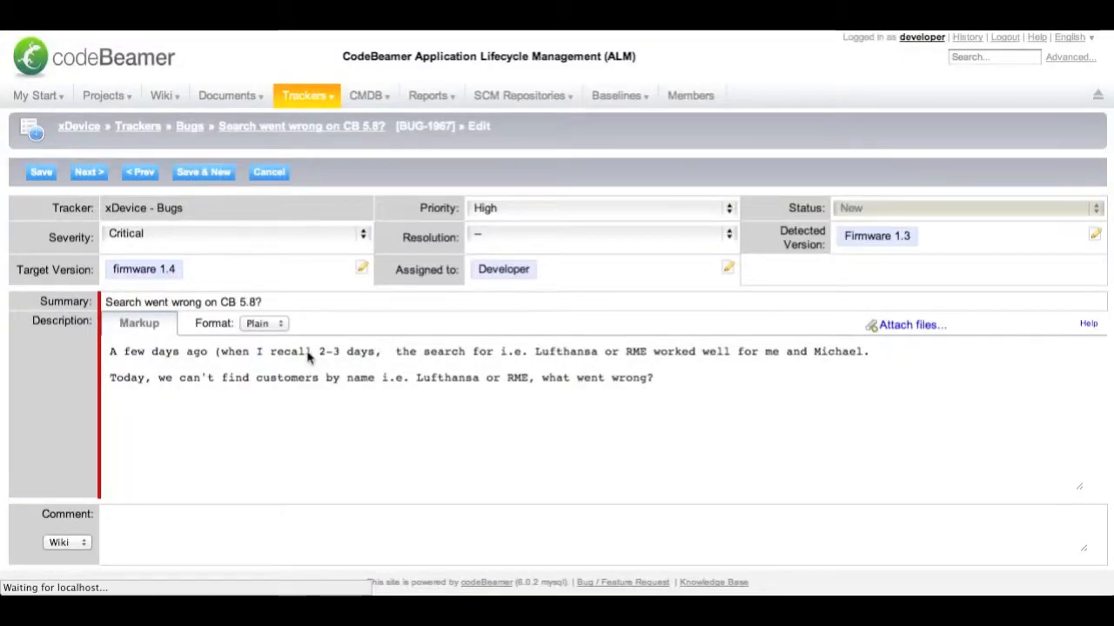
Step: Save bug 1967 and show My Issues with role-based issues included
left_click(41, 171)
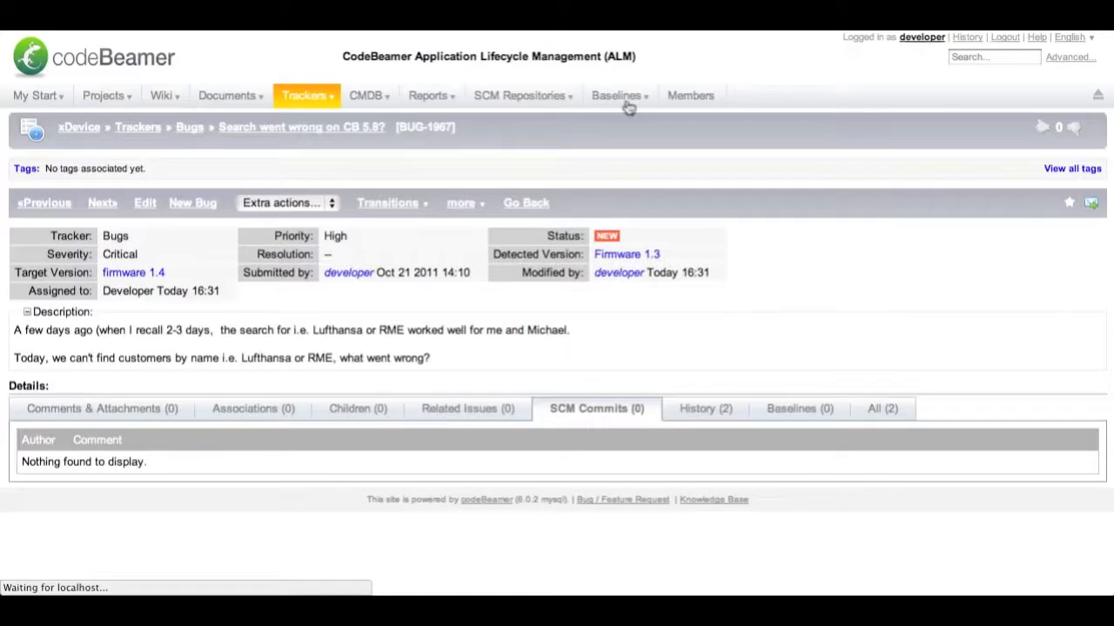
left_click(33, 95)
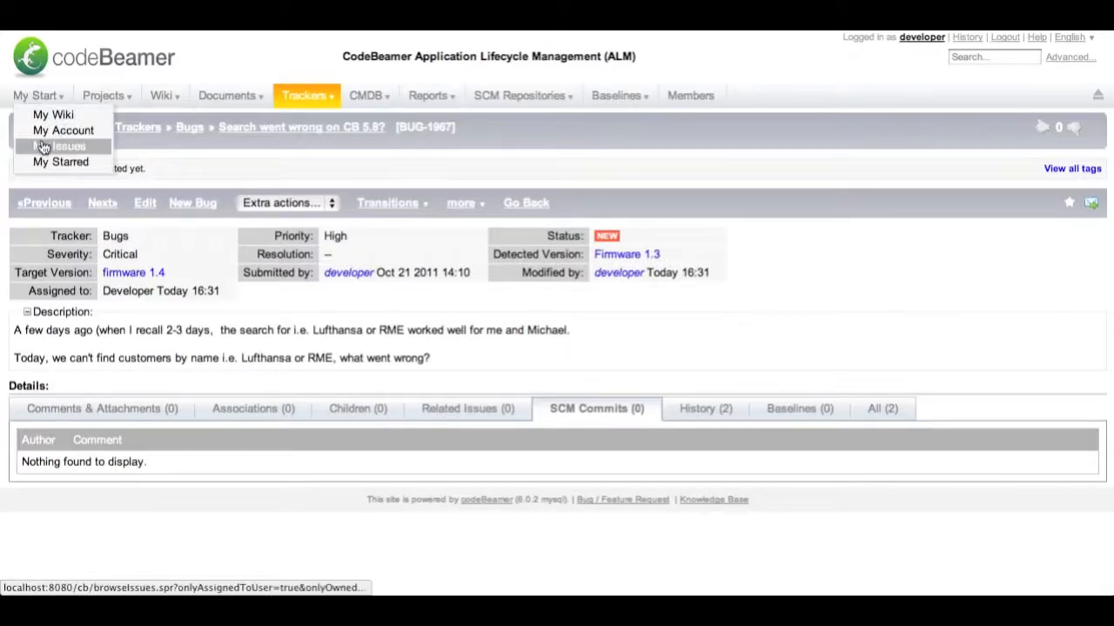
left_click(59, 146)
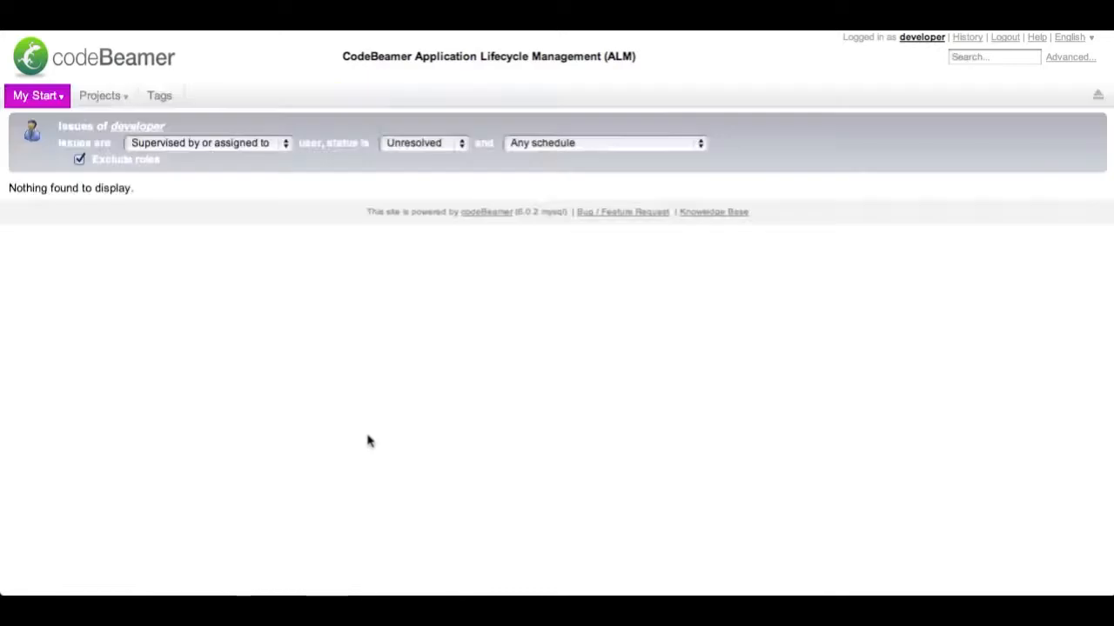
left_click(80, 159)
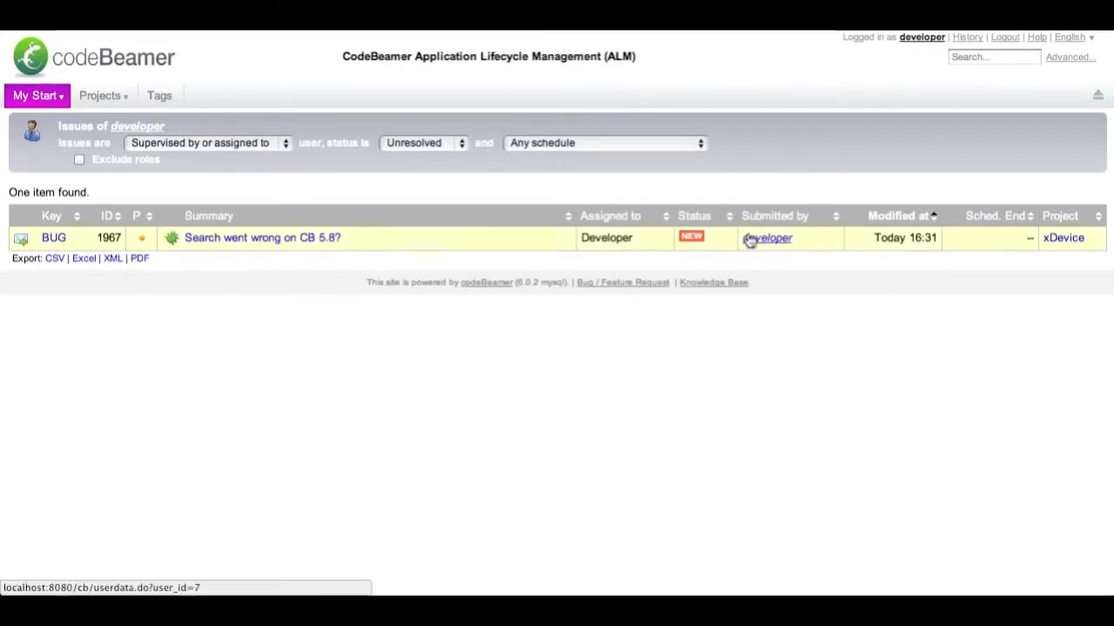
Step: Open bug 1967 from My Issues, then view the git-repo change history
left_click(262, 238)
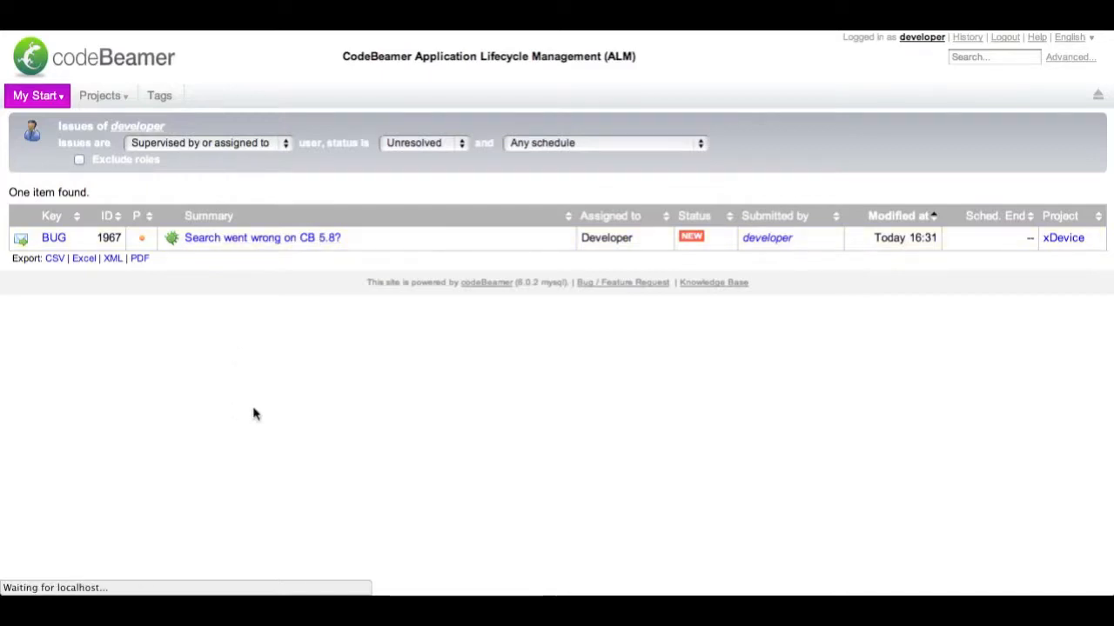
left_click(262, 238)
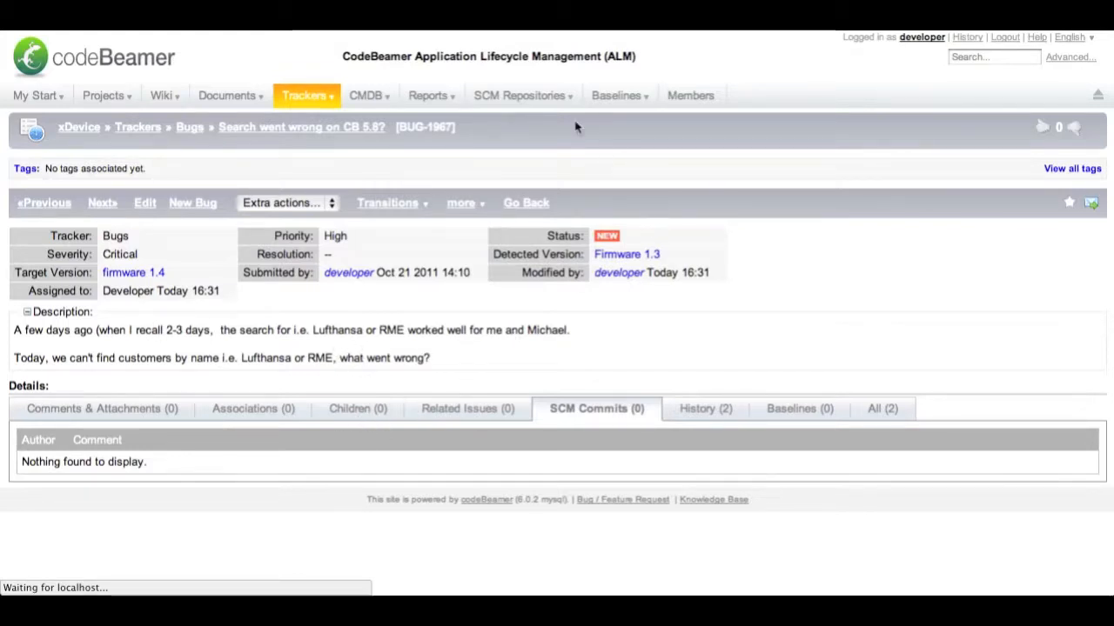
left_click(520, 96)
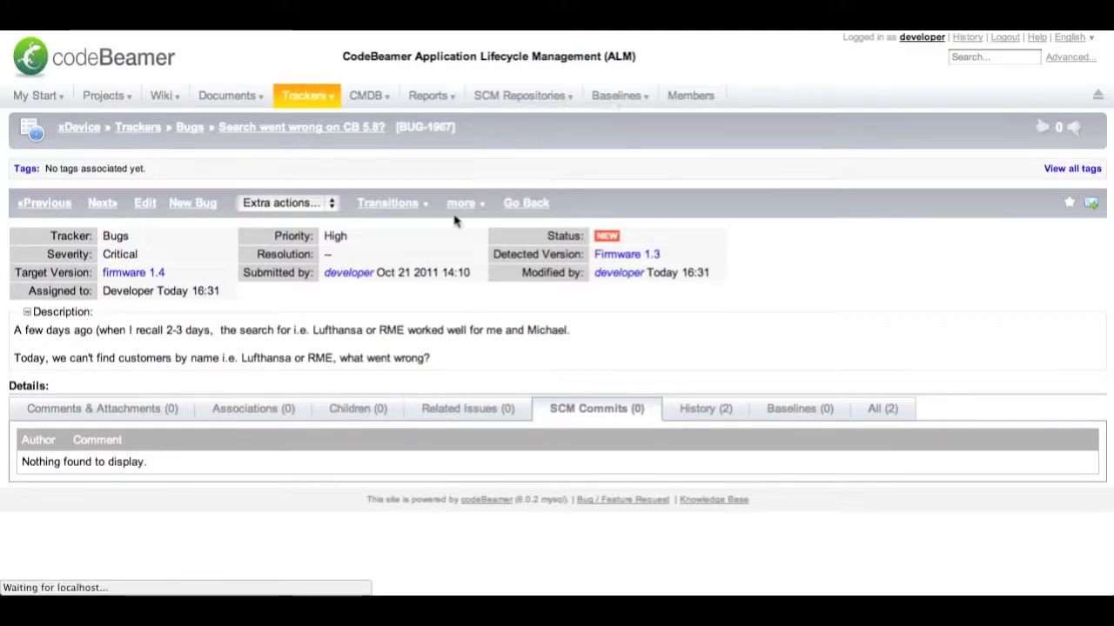
left_click(460, 203)
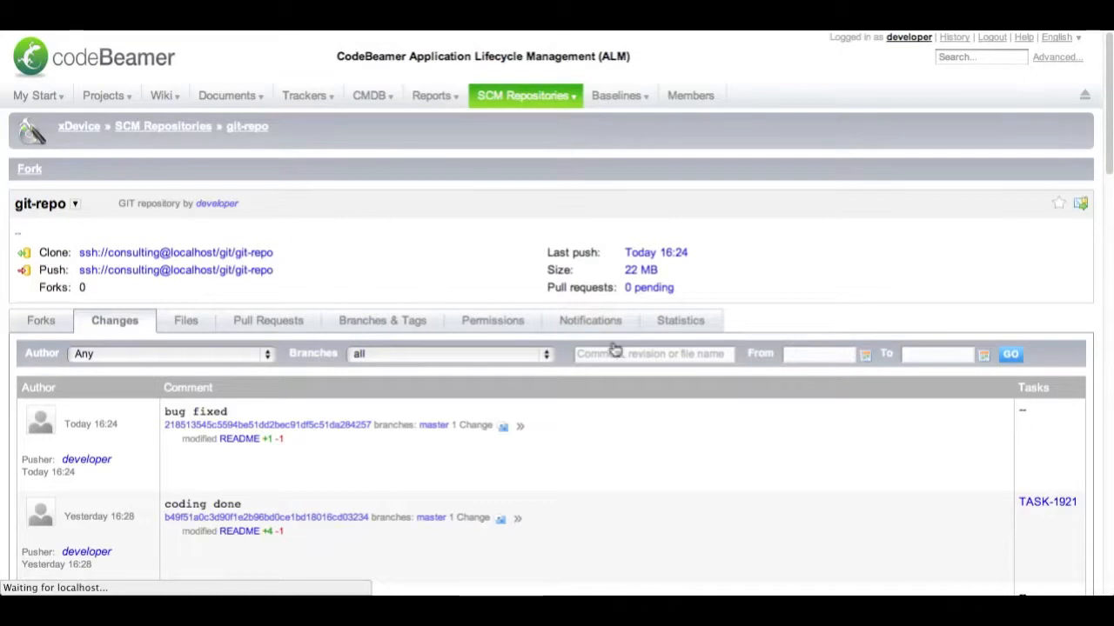
Step: Scroll down the git-repo Changes list
scroll("down", 3)
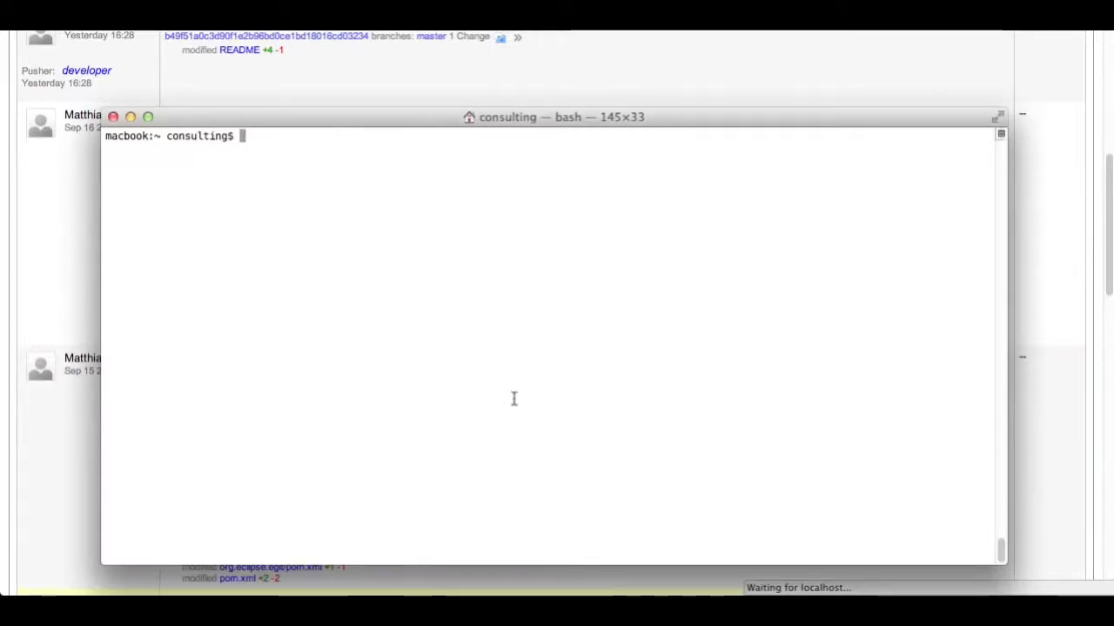
Step: Enter the git-repo folder, list its files, and open readme in vi
type("cd")
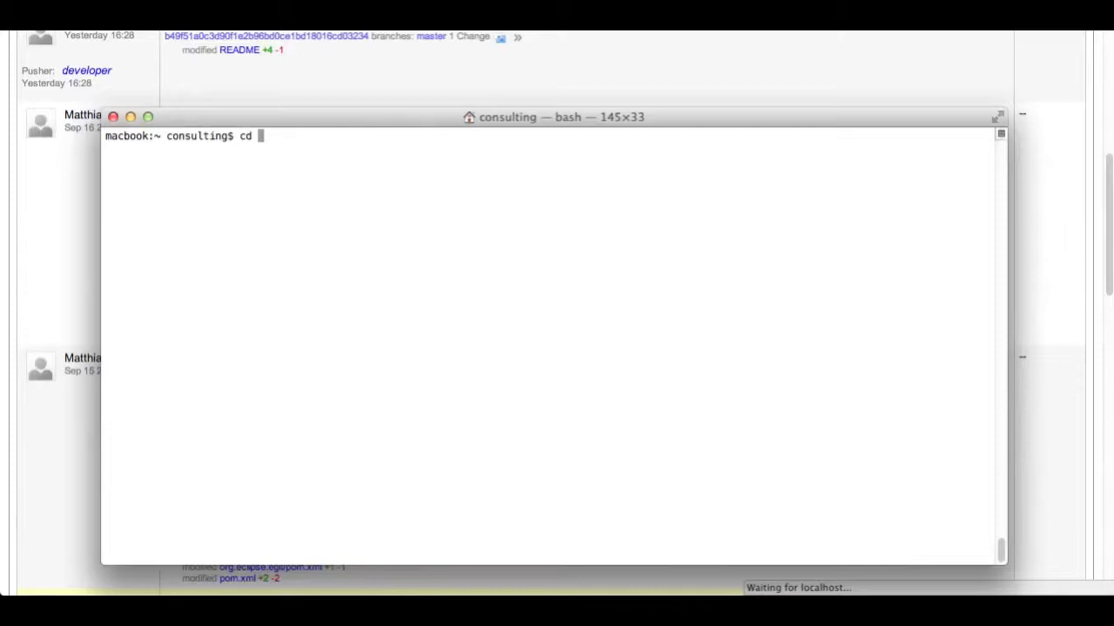
type("gir")
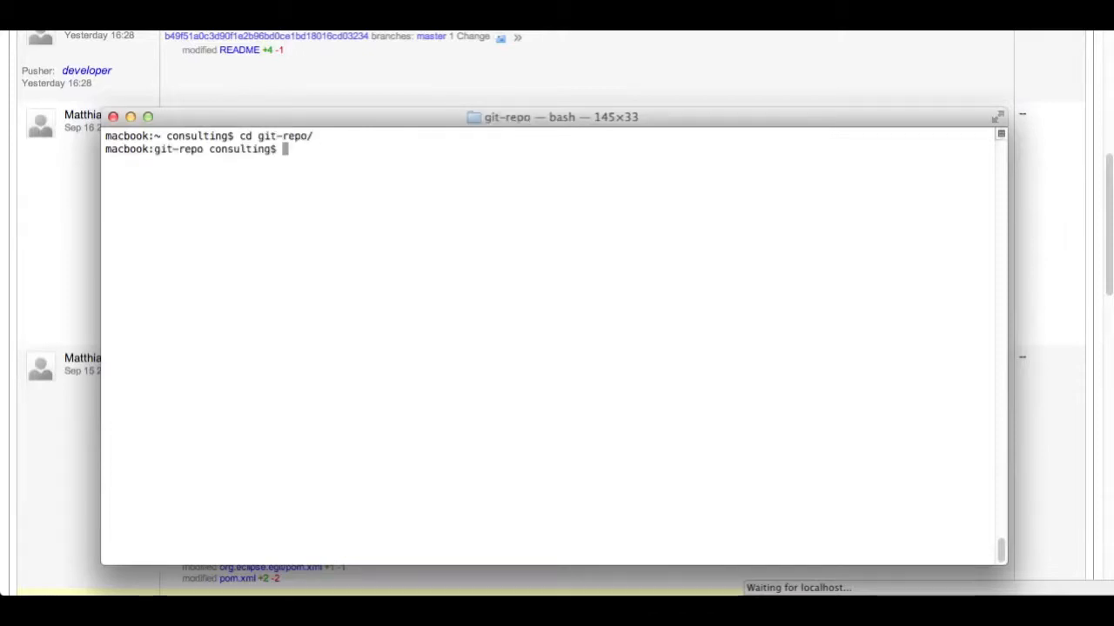
type("ls")
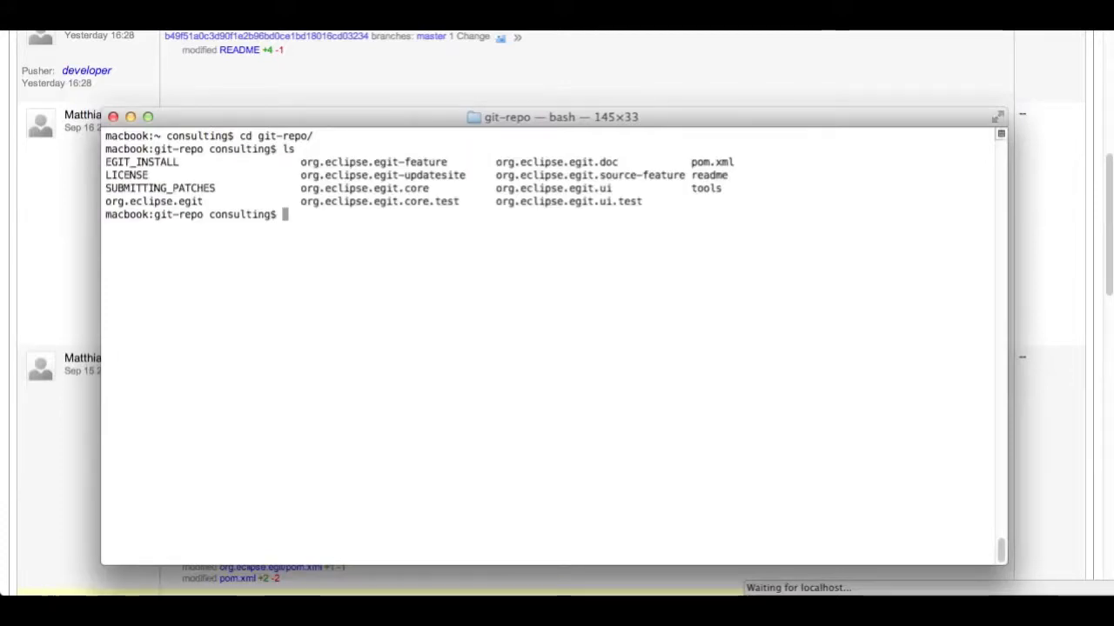
type("vi read")
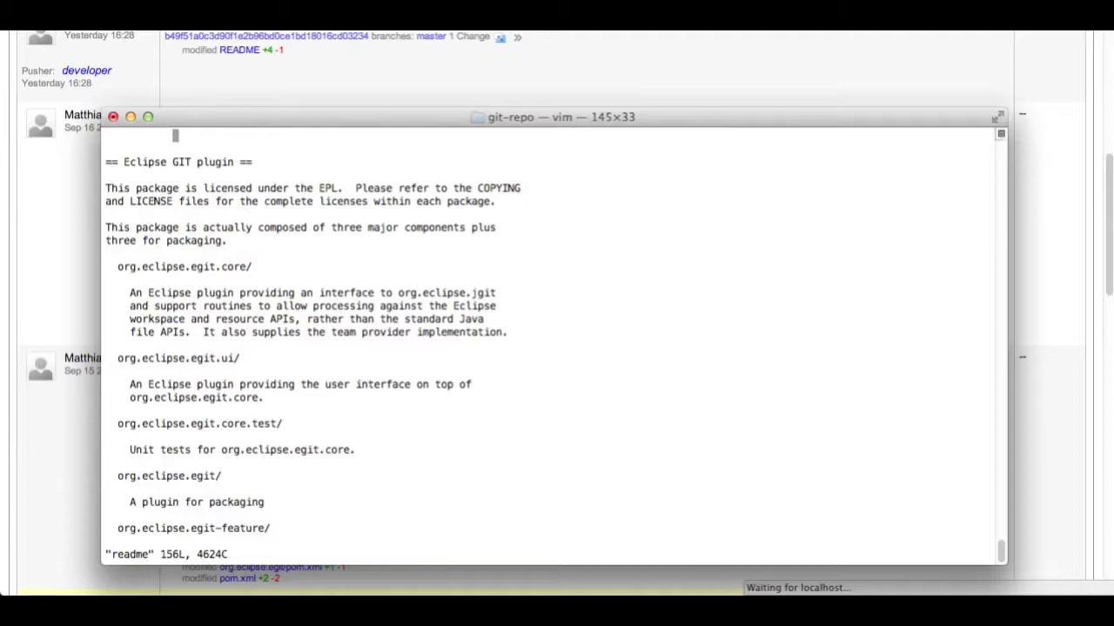
Step: Add 'this is' to the readme and begin a git commit referencing the bug number
key("i")
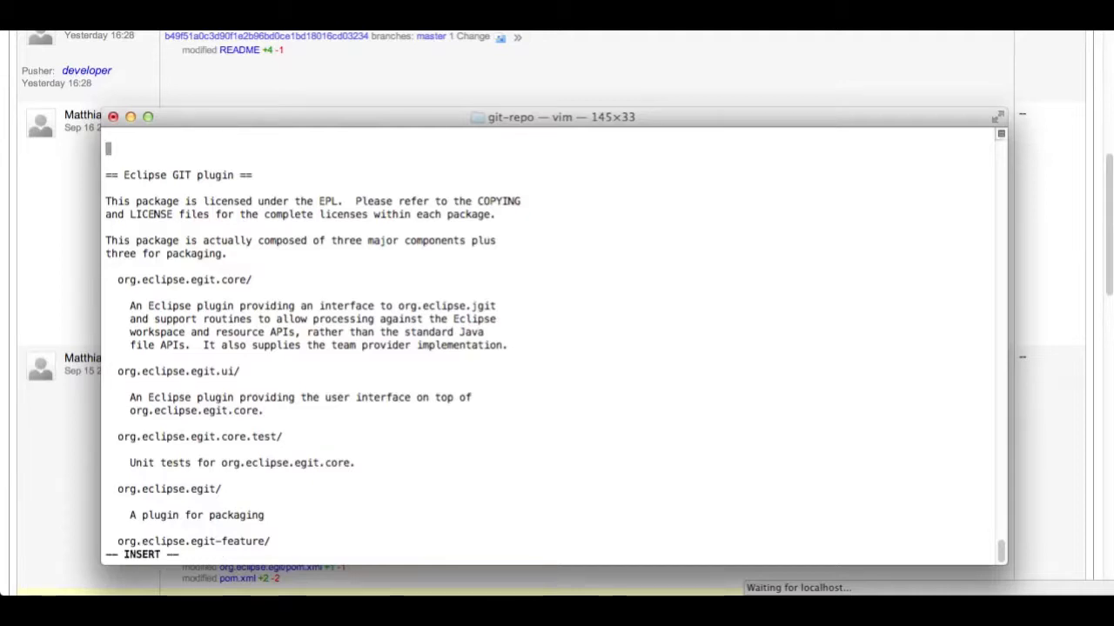
type("this is")
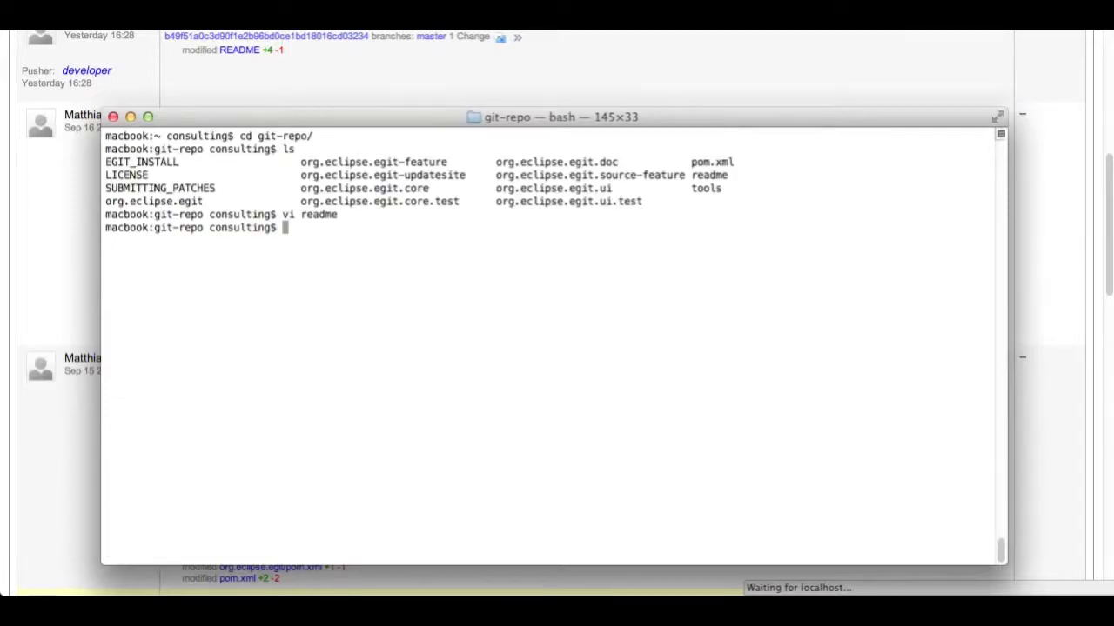
type("git")
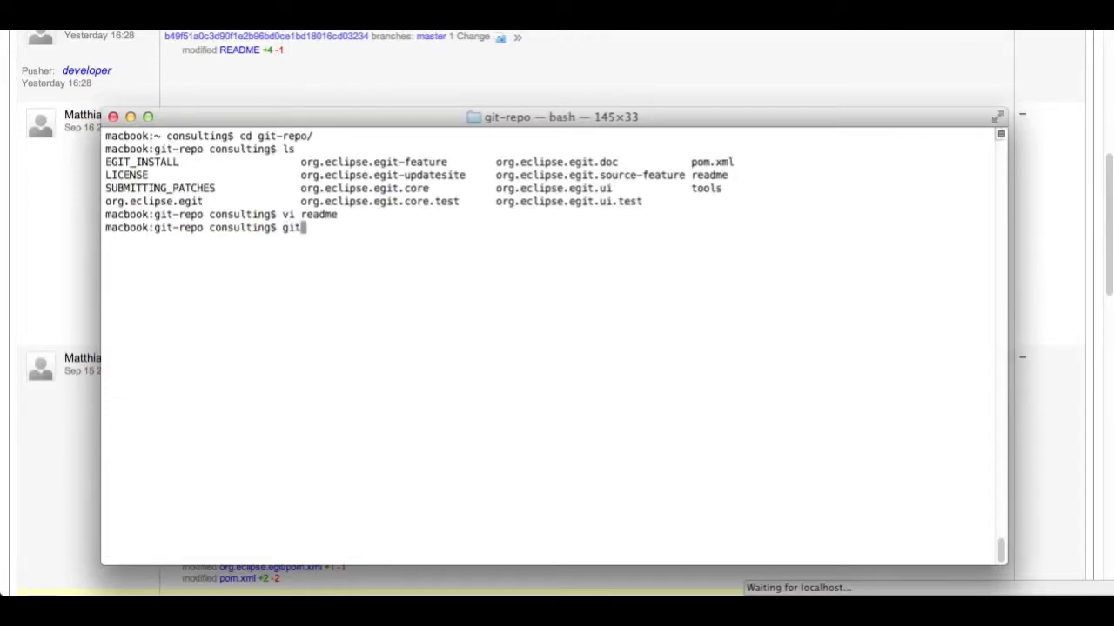
type("commit -a -m")
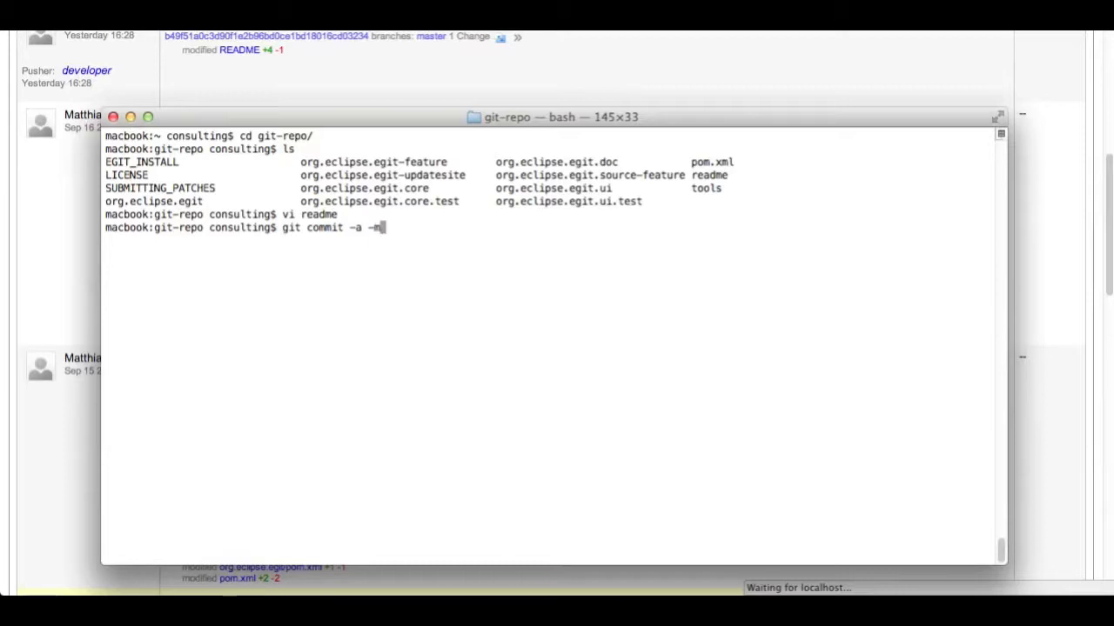
type("\"#")
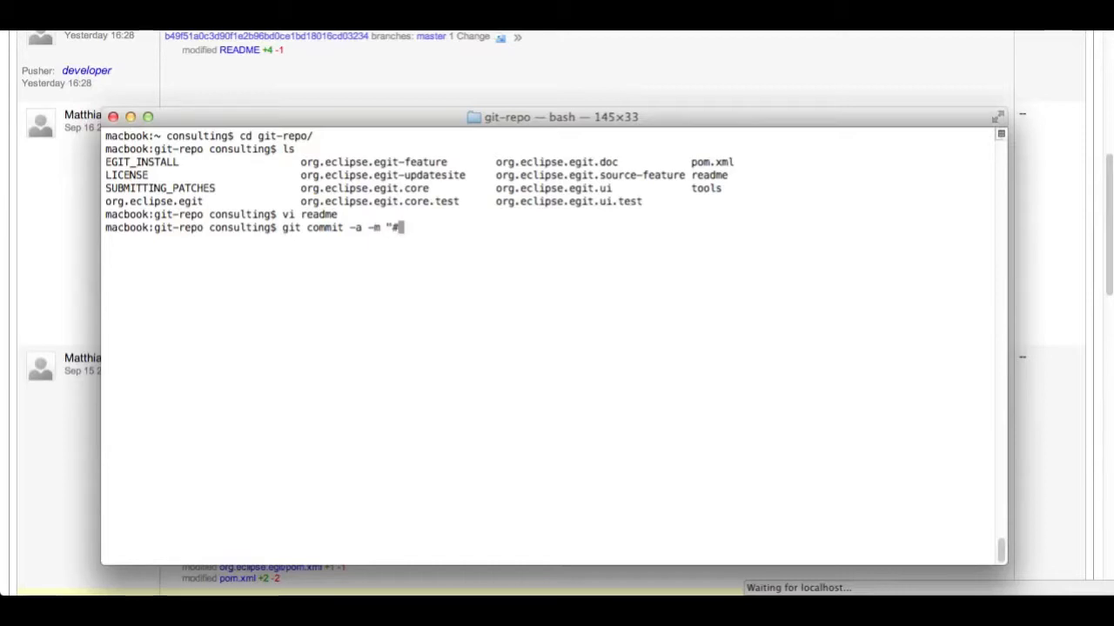
mouse_move(408, 55)
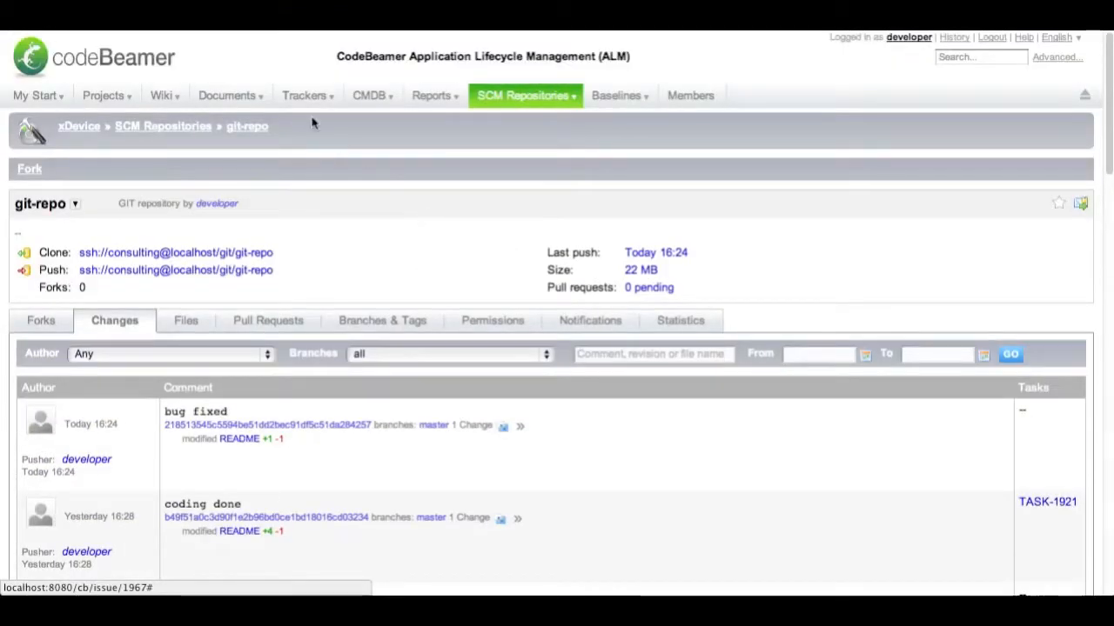
Step: Show My Issues including role-based issues, where bug 1967 is still New and assigned to Developer
left_click(35, 95)
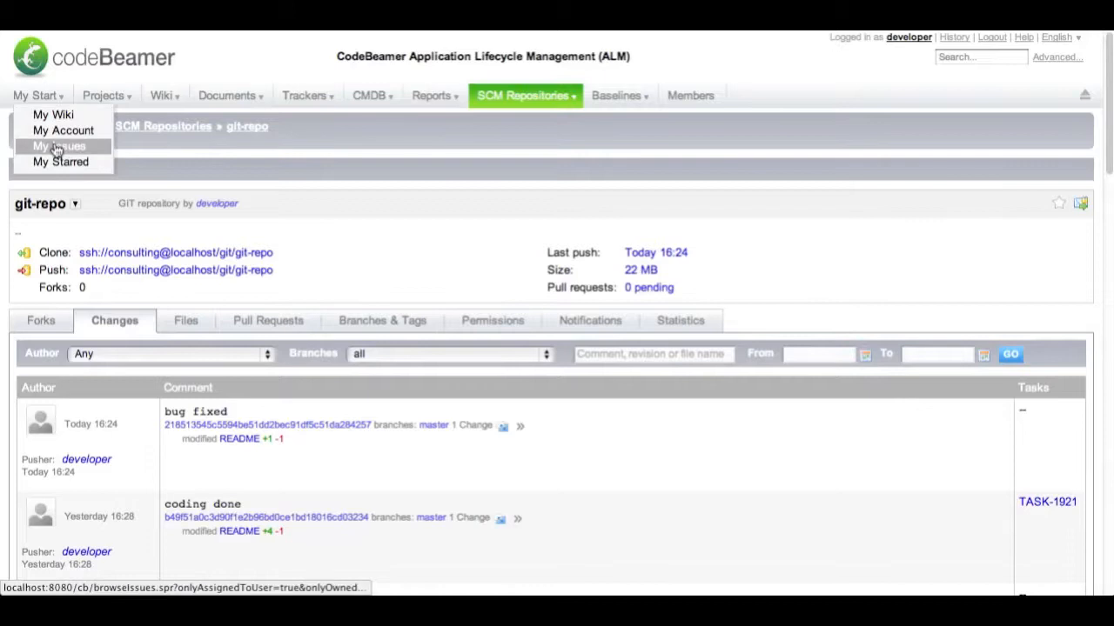
left_click(59, 145)
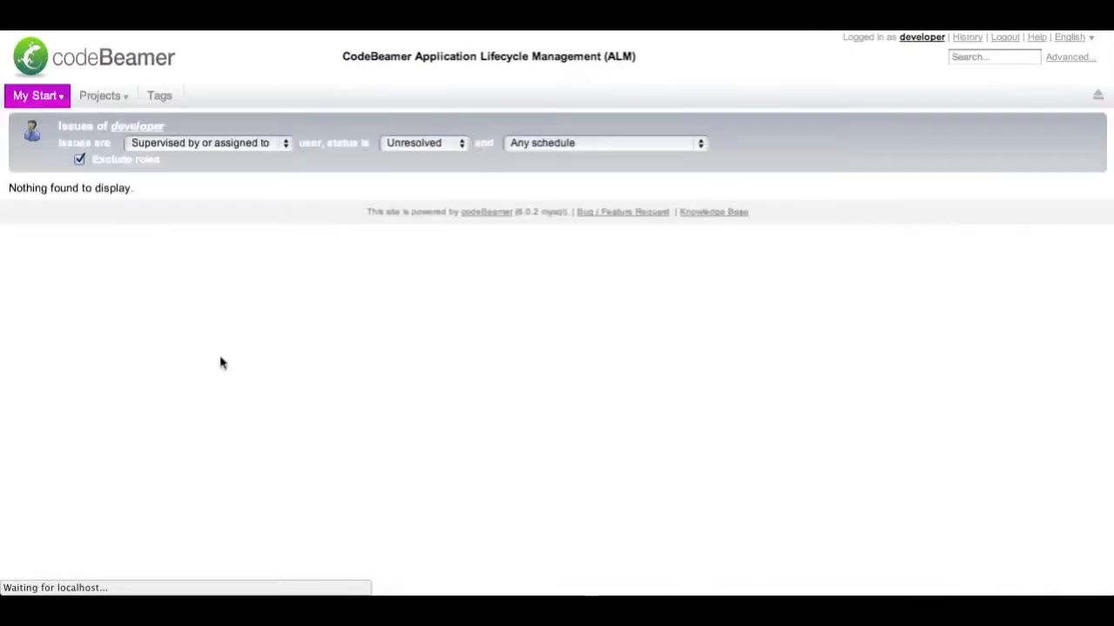
left_click(79, 159)
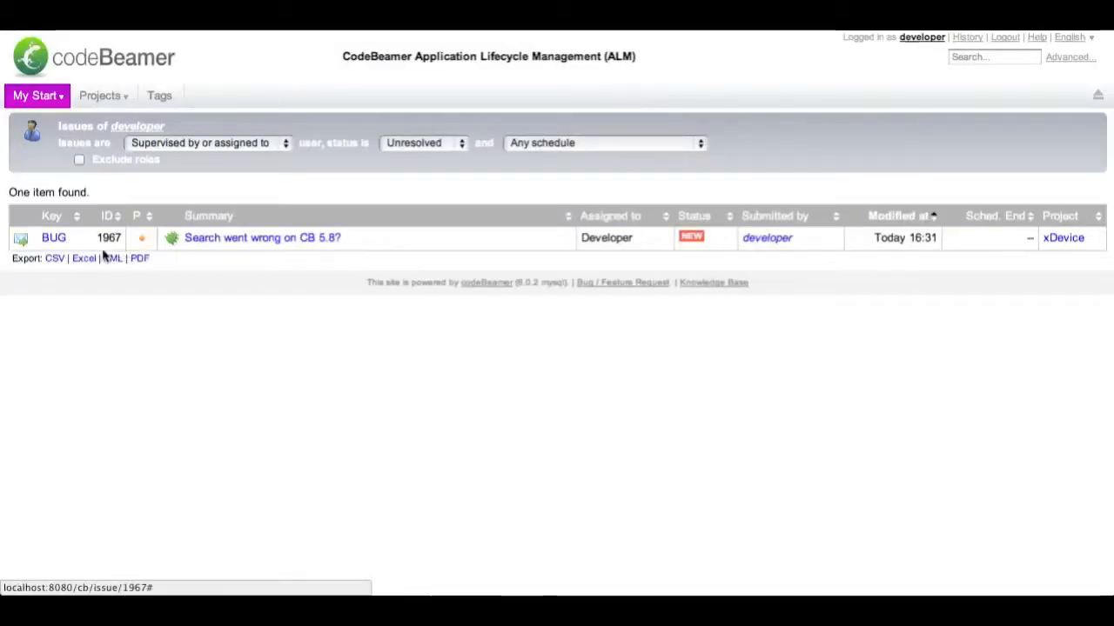
mouse_move(269, 328)
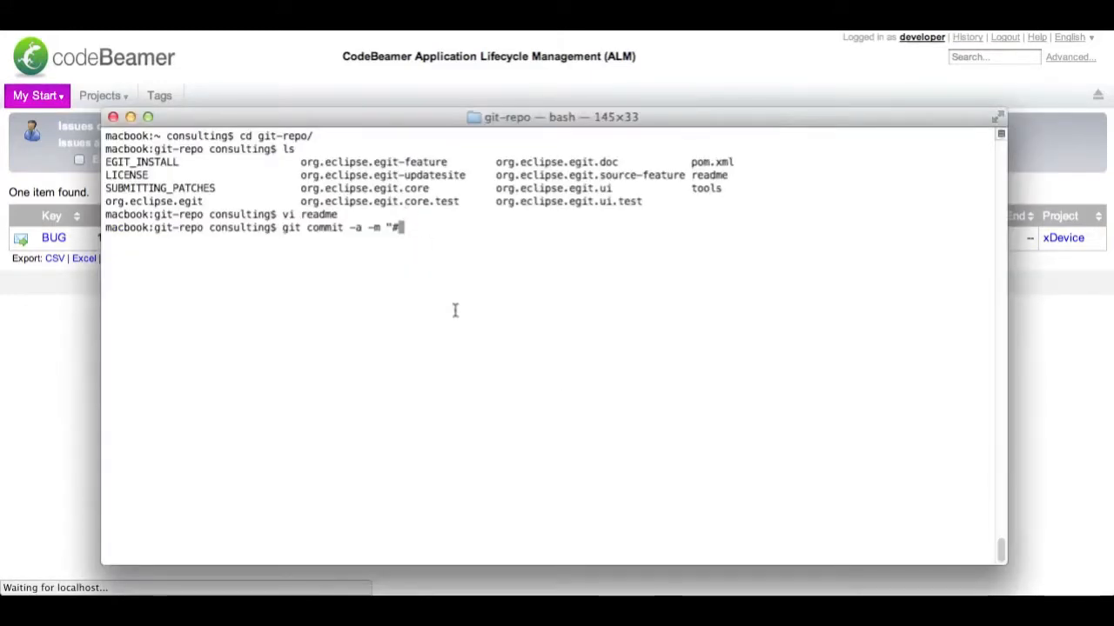
Step: Commit the readme change with the message "#1967 bug is fixed"
type("1967 bug is")
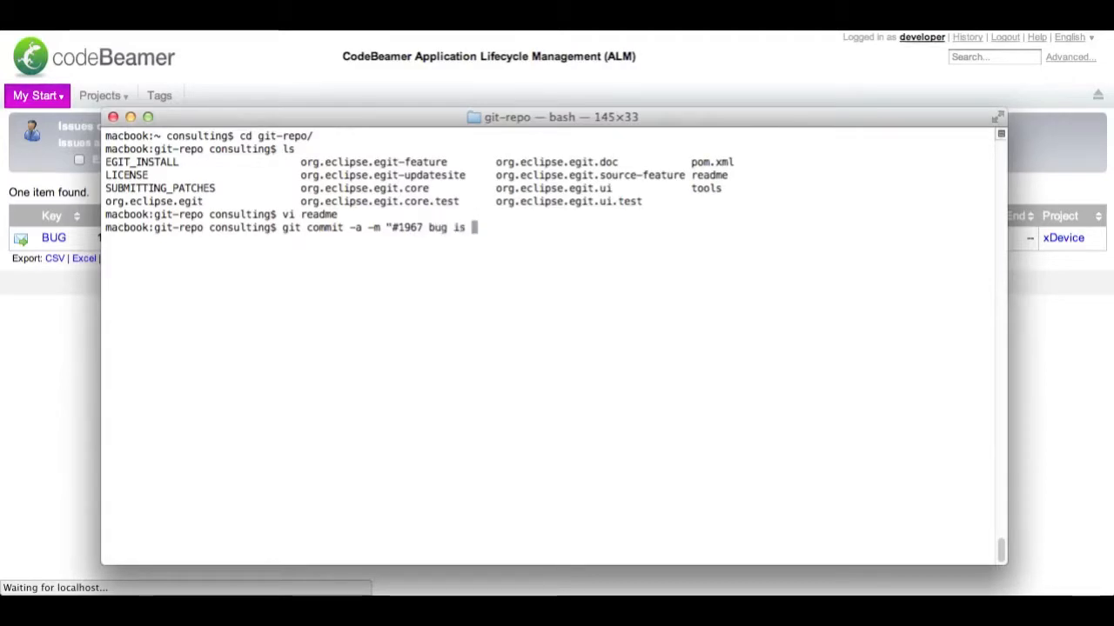
type("fixed\"")
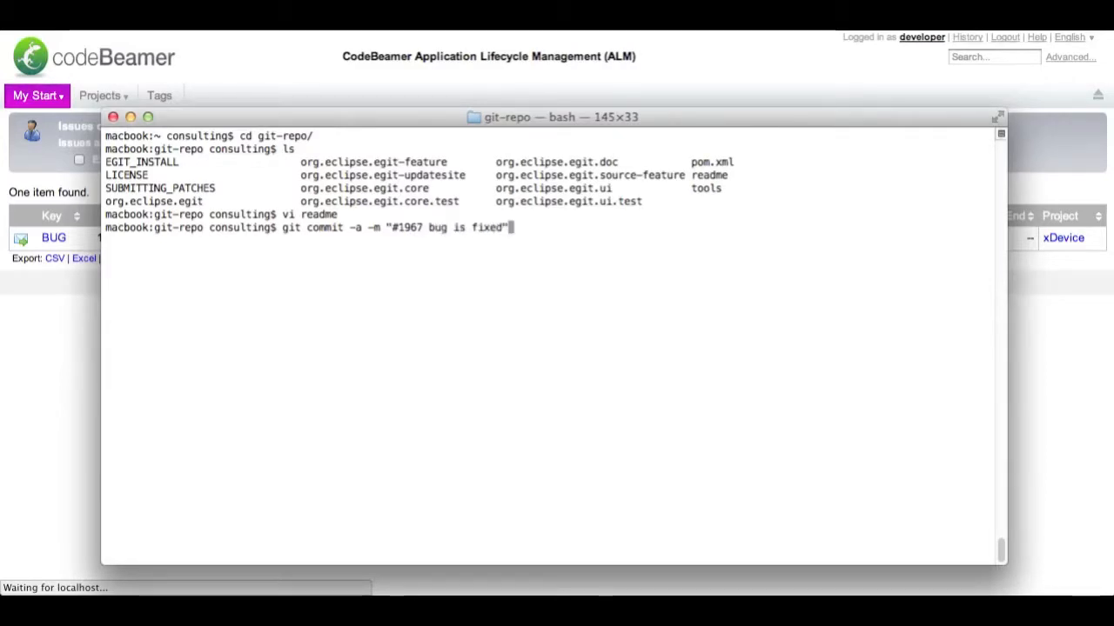
key("Return")
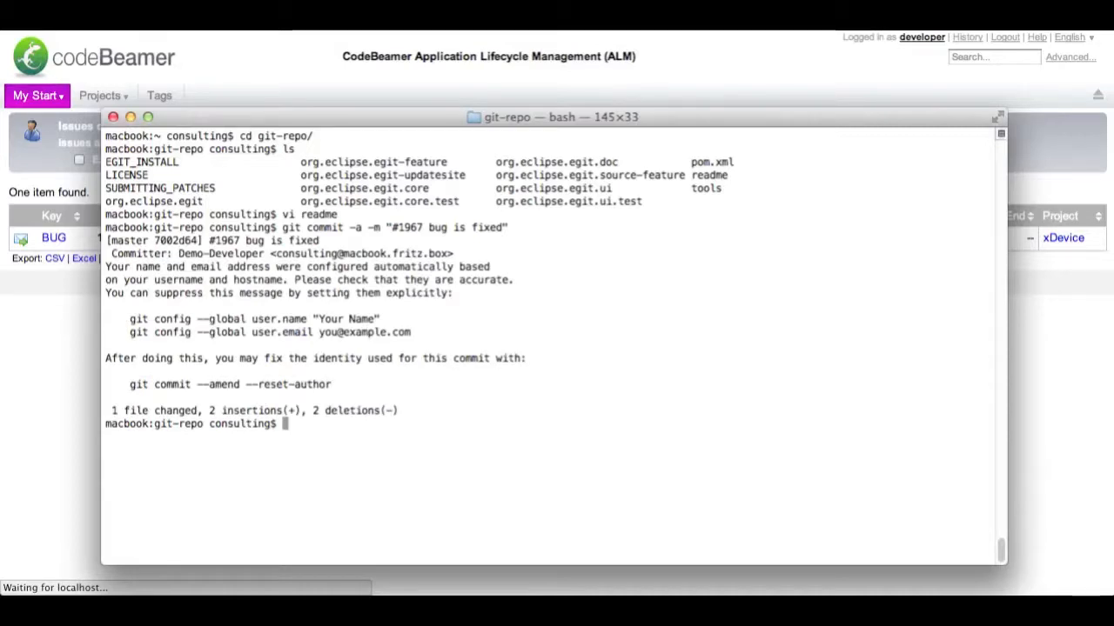
Step: Check git status for a clean tree and push the commit to the remote repository
type("git status")
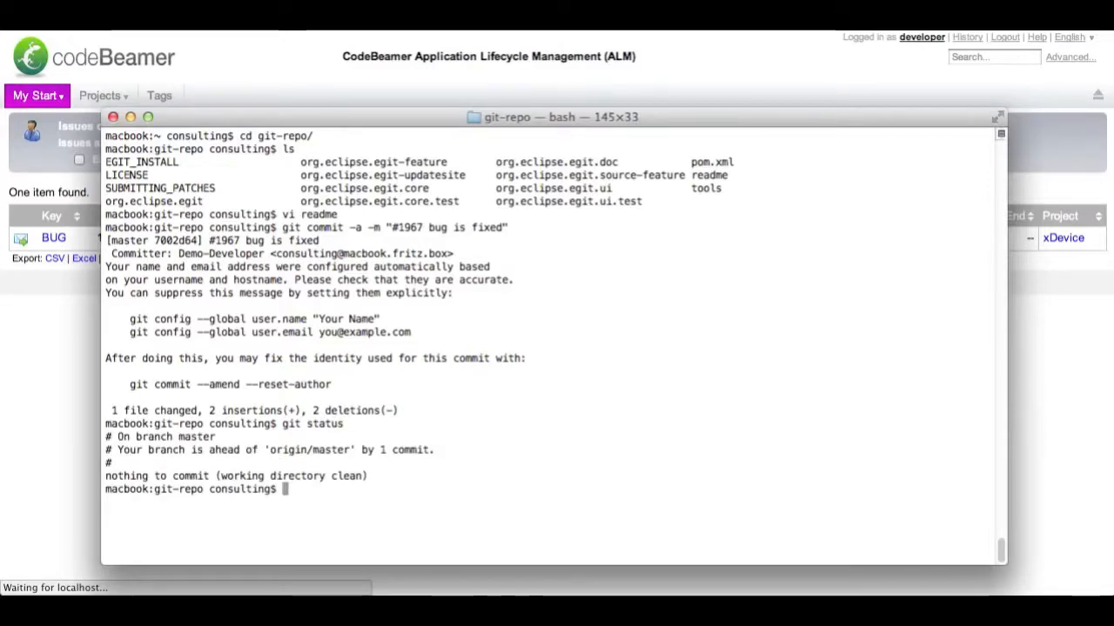
type("g")
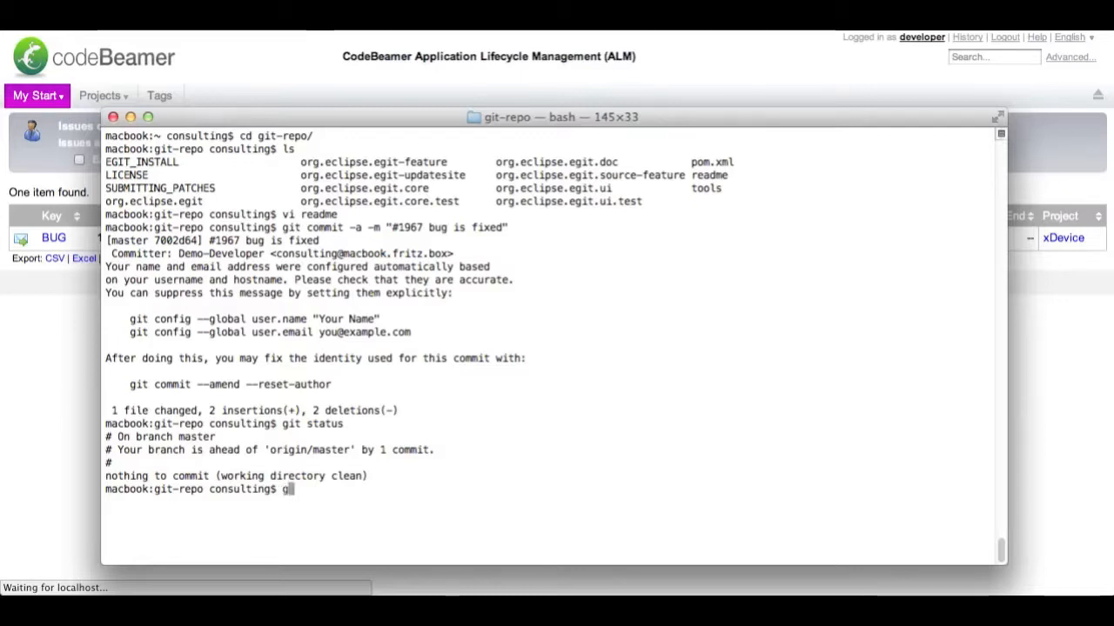
type("it push")
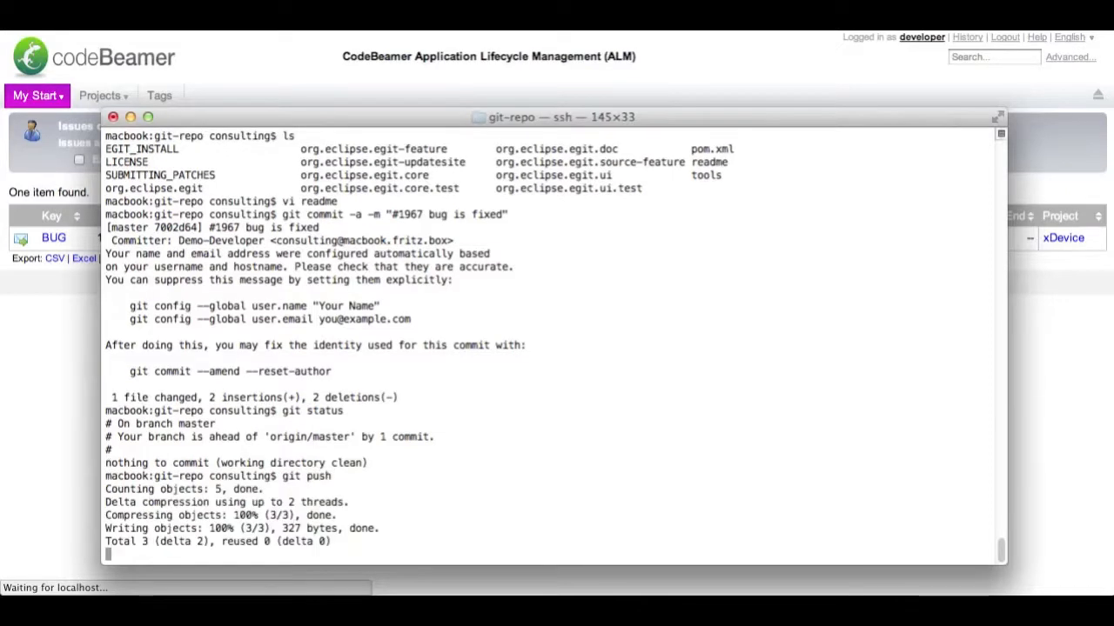
mouse_move(395, 421)
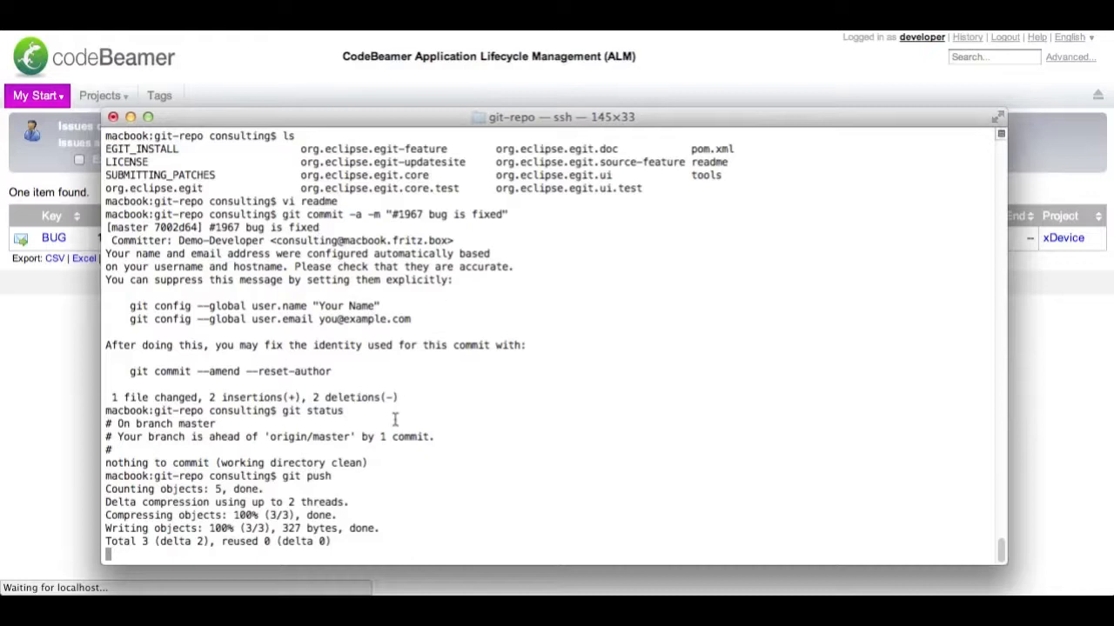
mouse_move(350, 522)
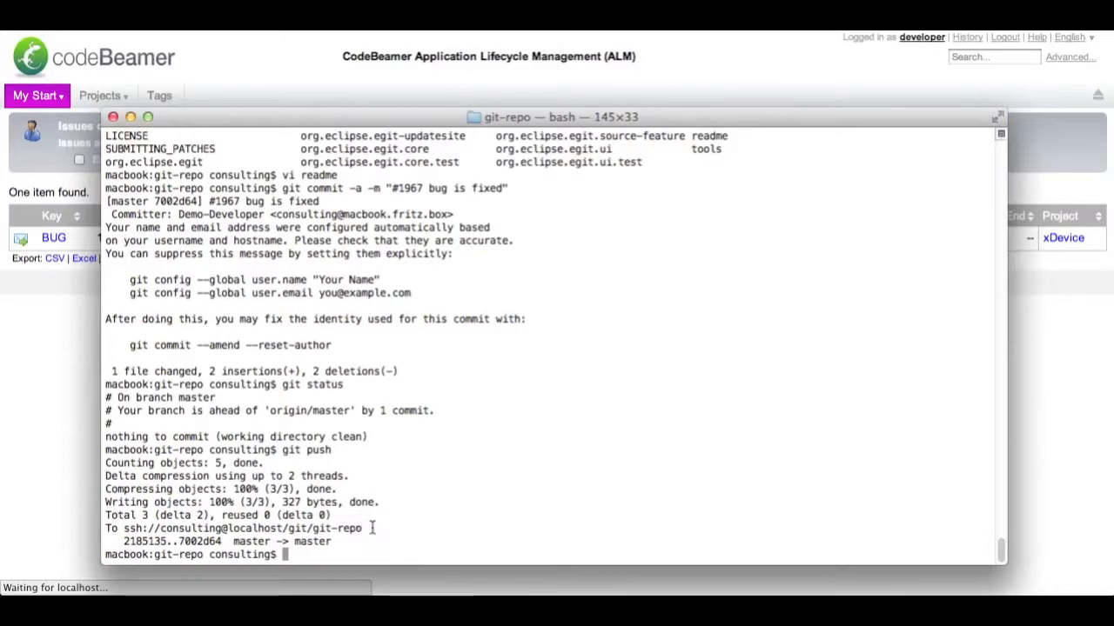
mouse_move(87, 424)
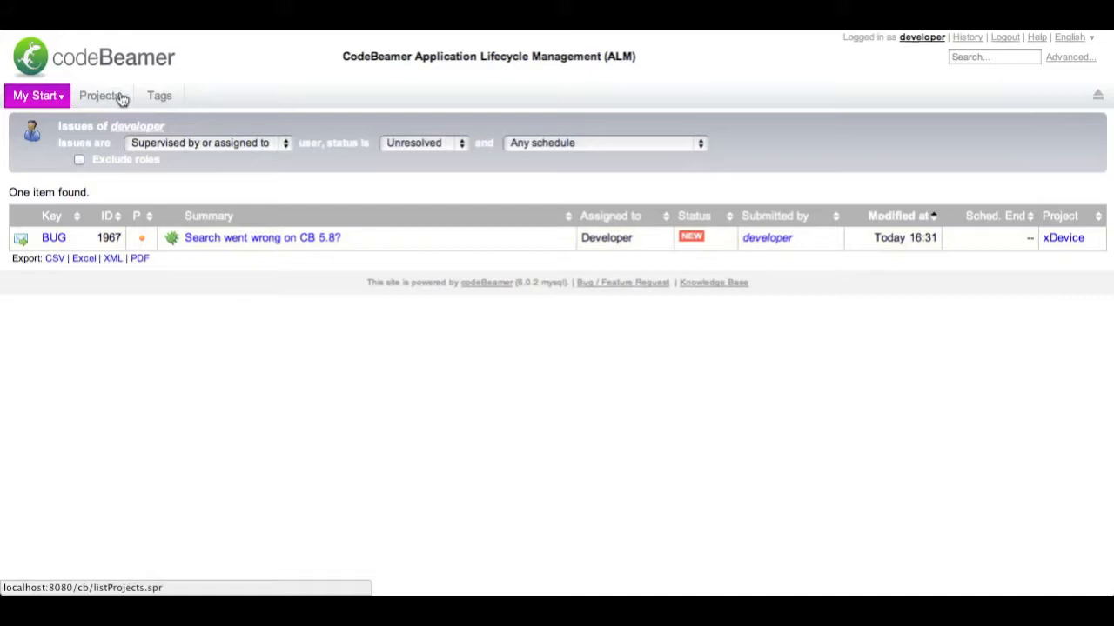
left_click(101, 96)
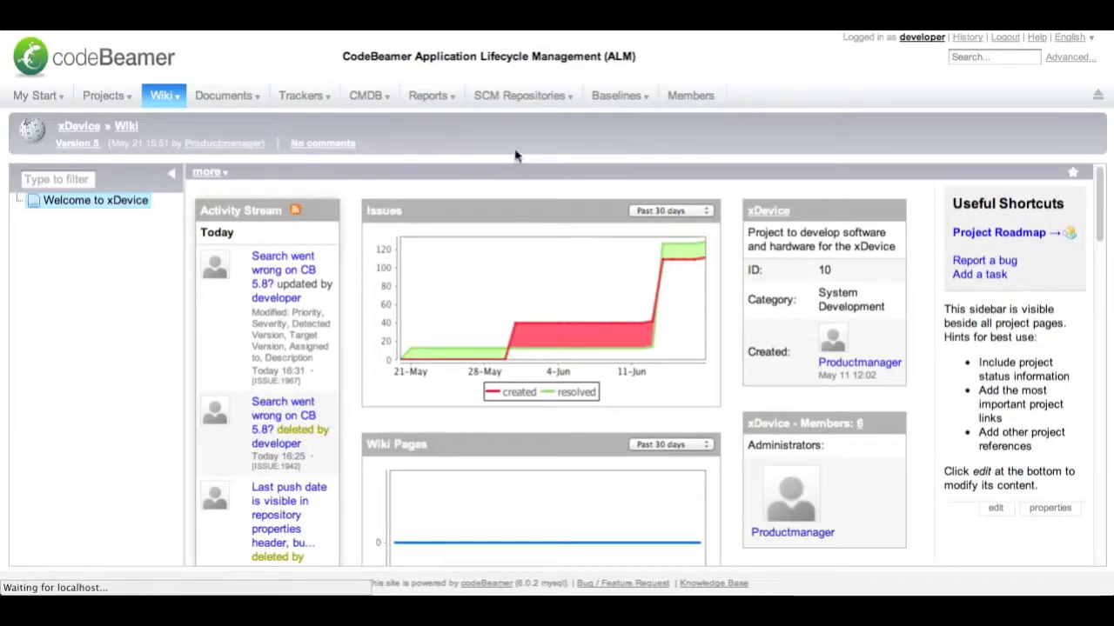
left_click(522, 96)
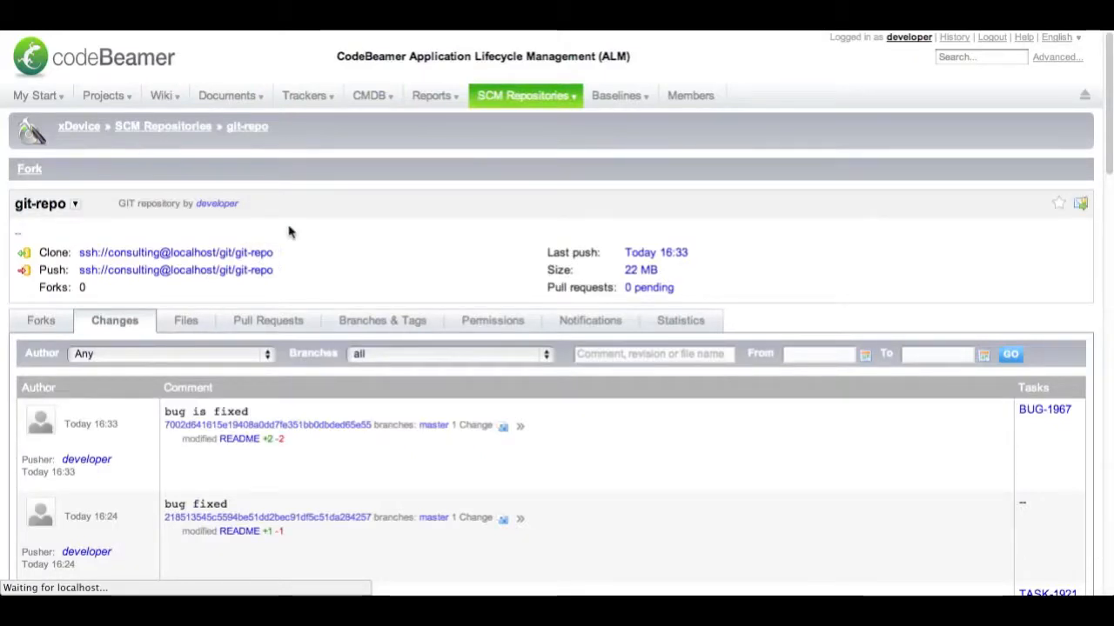
mouse_move(198, 418)
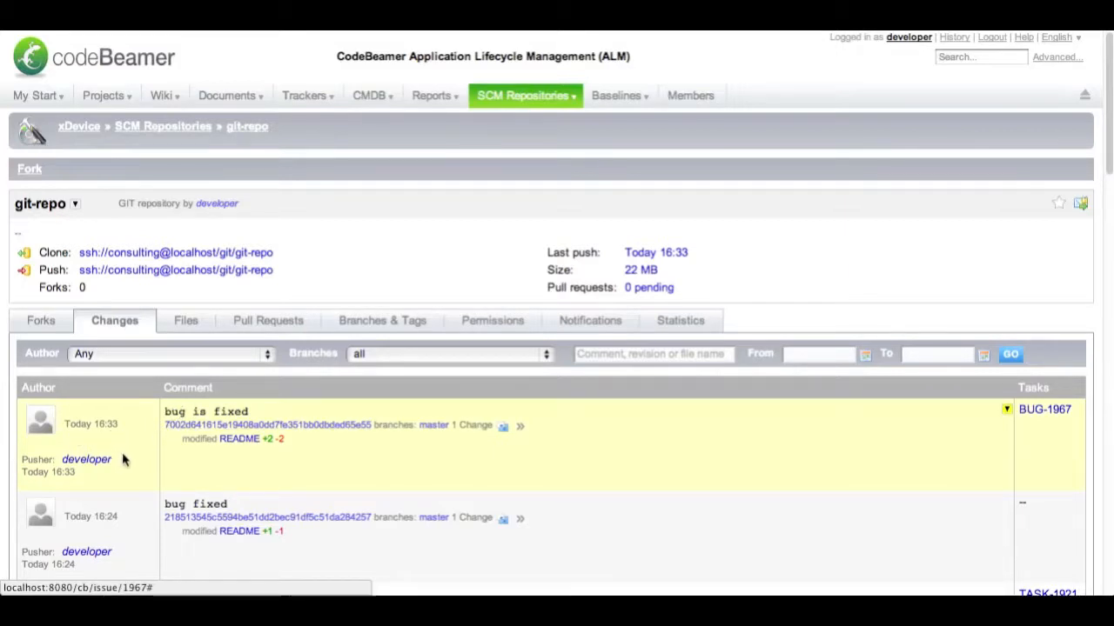
mouse_move(380, 235)
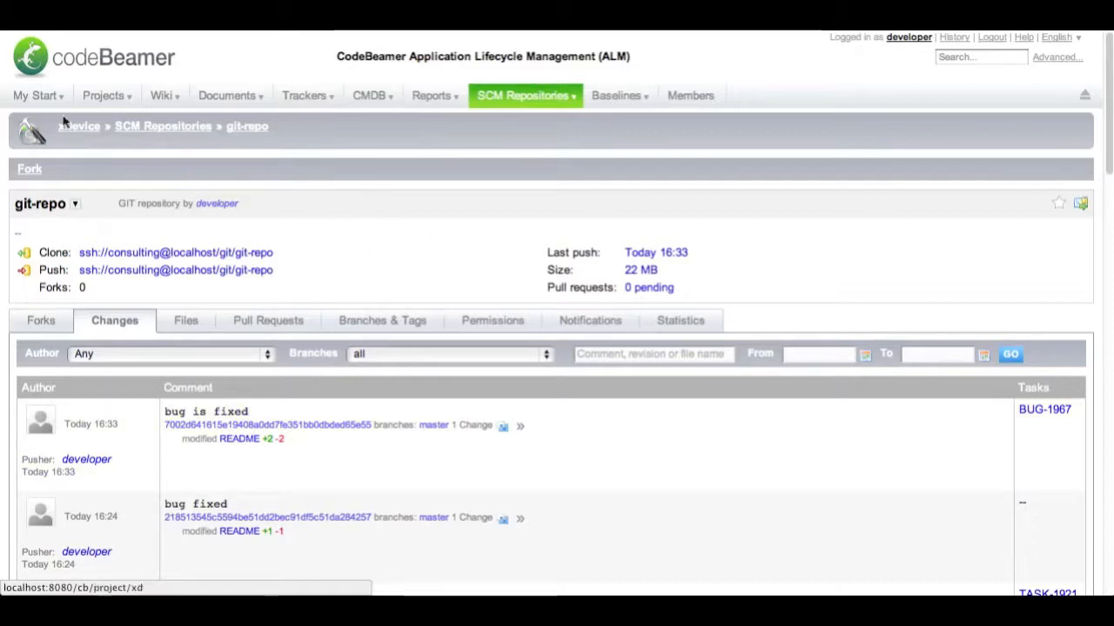
left_click(34, 95)
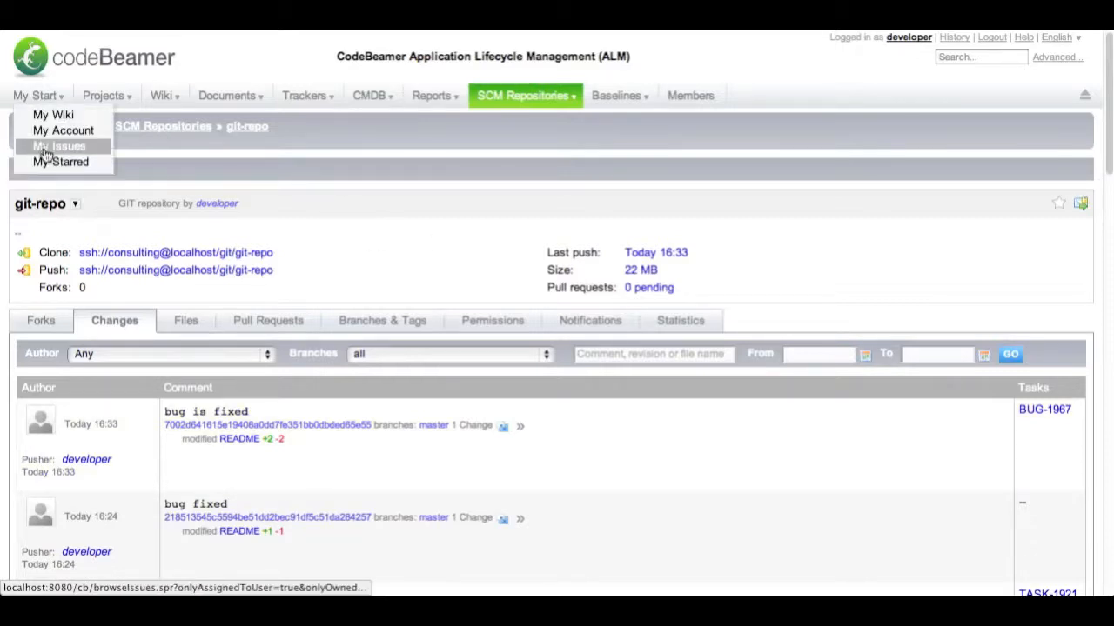
left_click(59, 147)
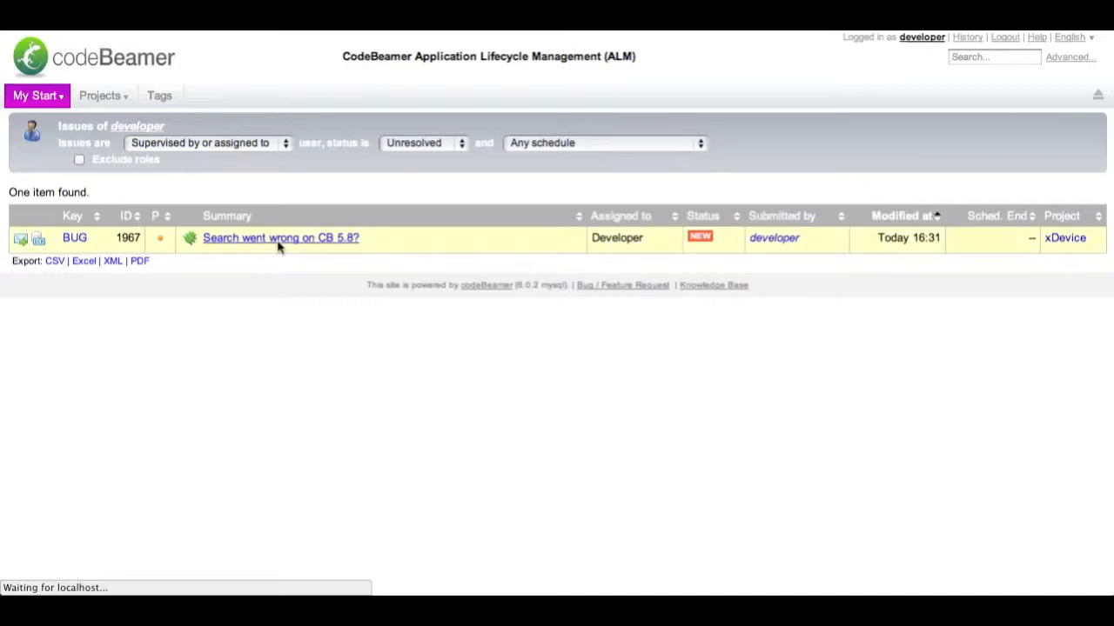
Step: Open bug 1967's SCM Commits and view the diff of the "bug is fixed" README commit
left_click(281, 238)
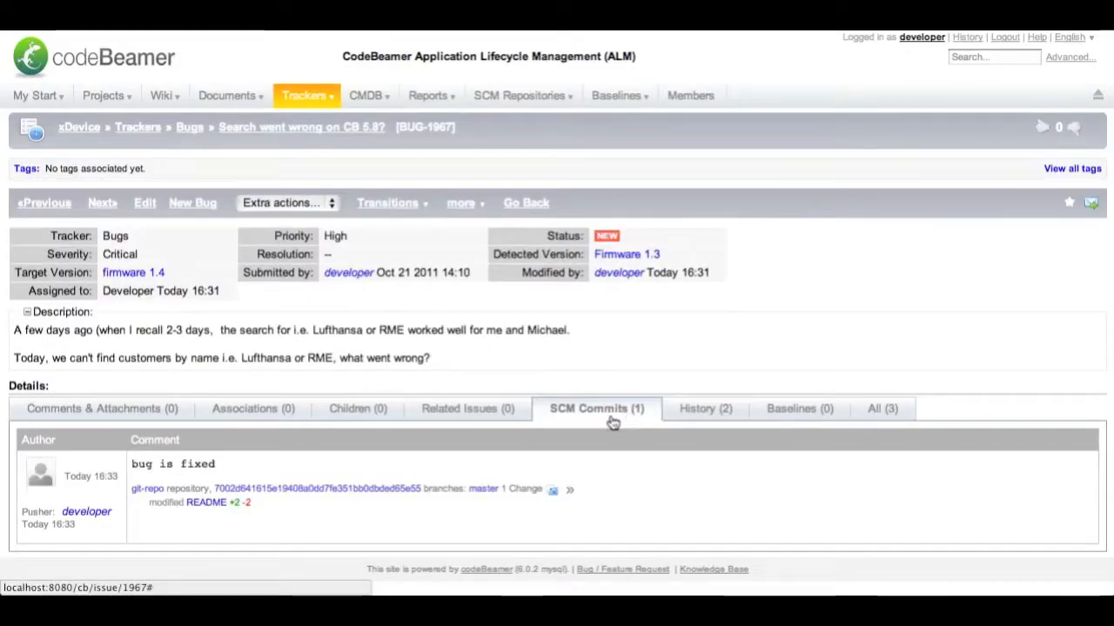
left_click(348, 483)
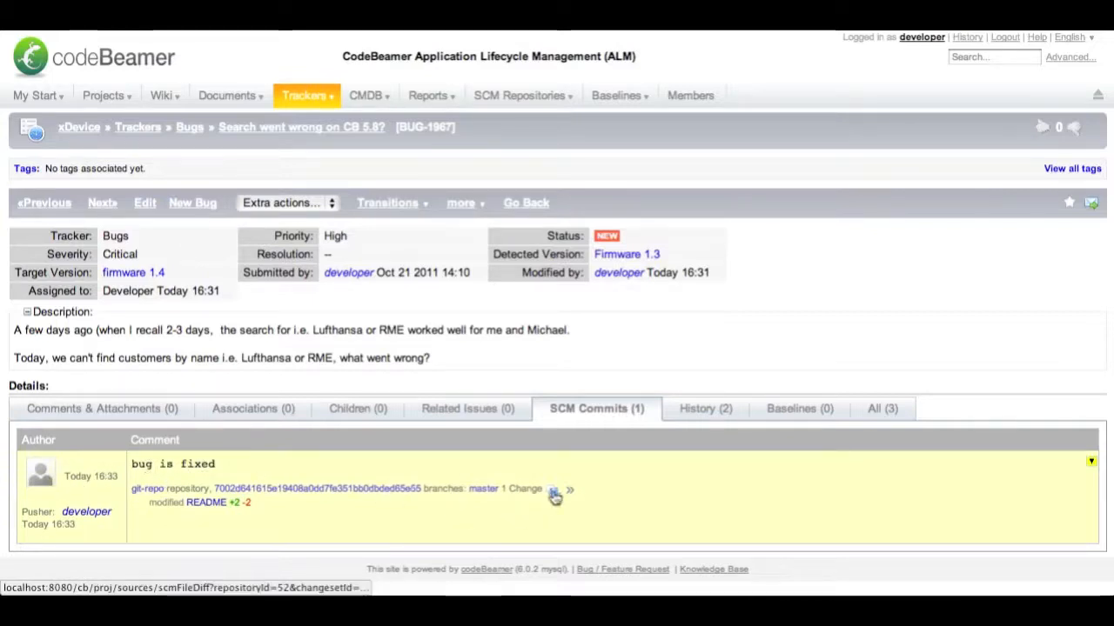
left_click(553, 492)
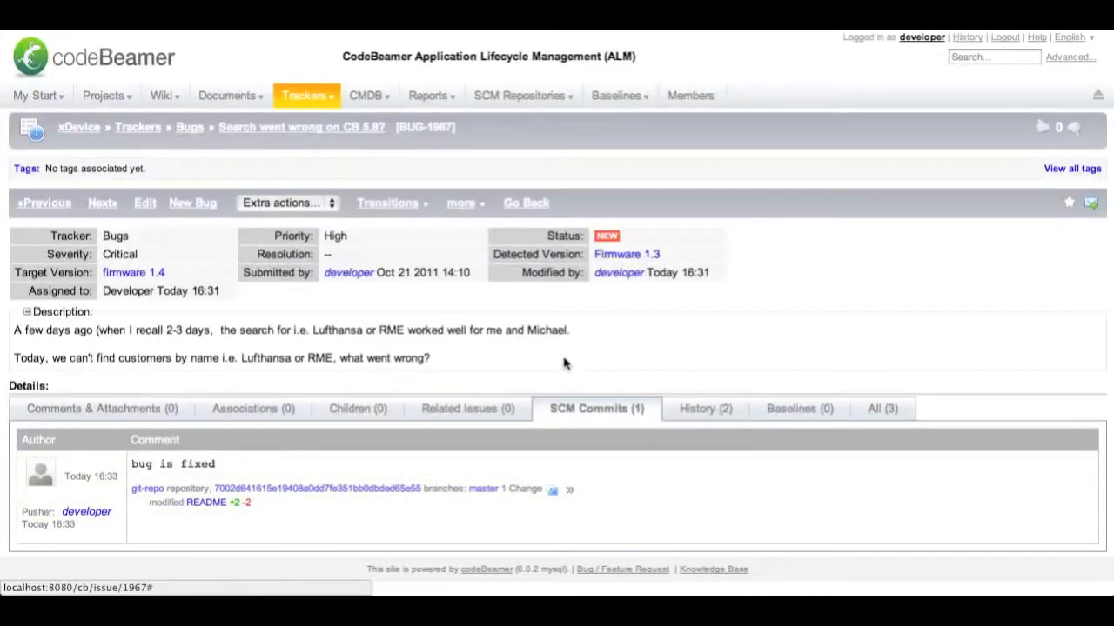
mouse_move(590, 368)
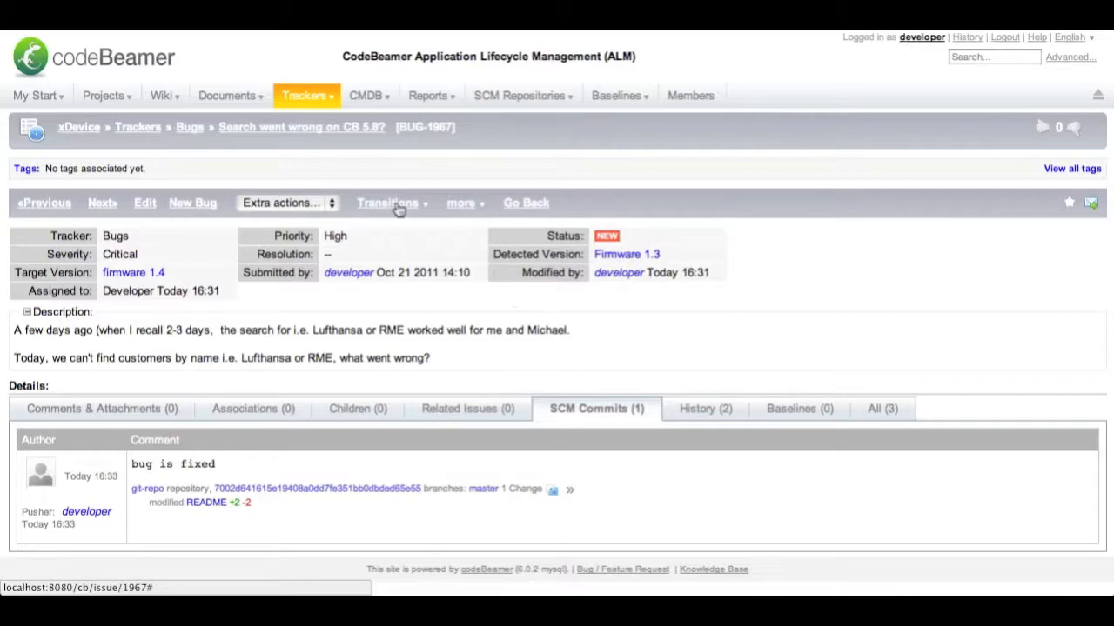
Step: Apply the Close transition to bug 1967 with resolution Fixed and save it
left_click(387, 203)
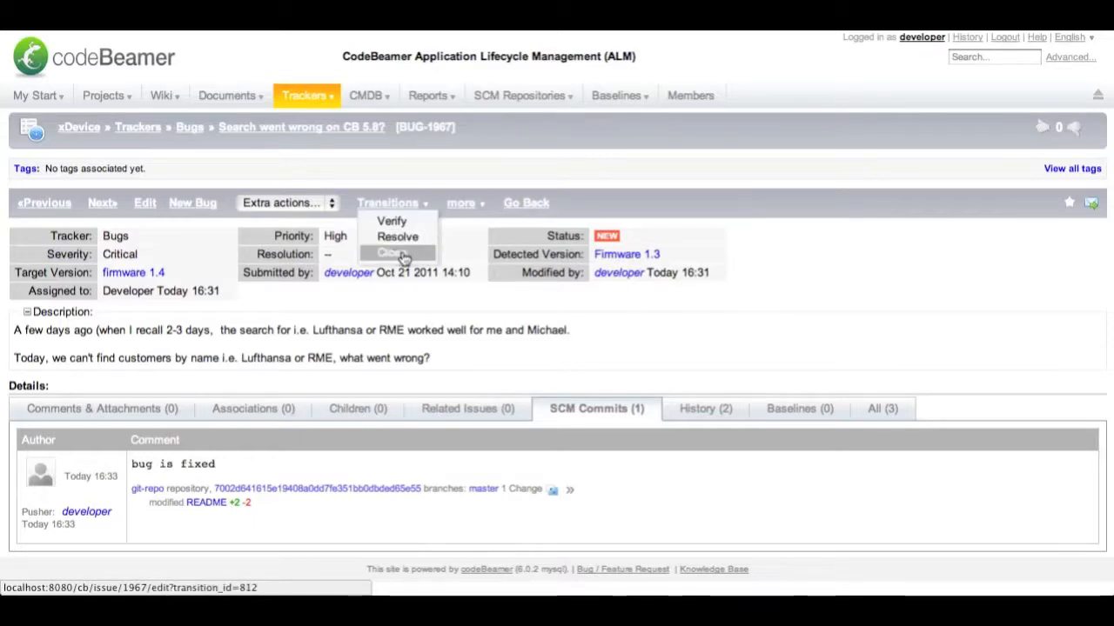
left_click(397, 252)
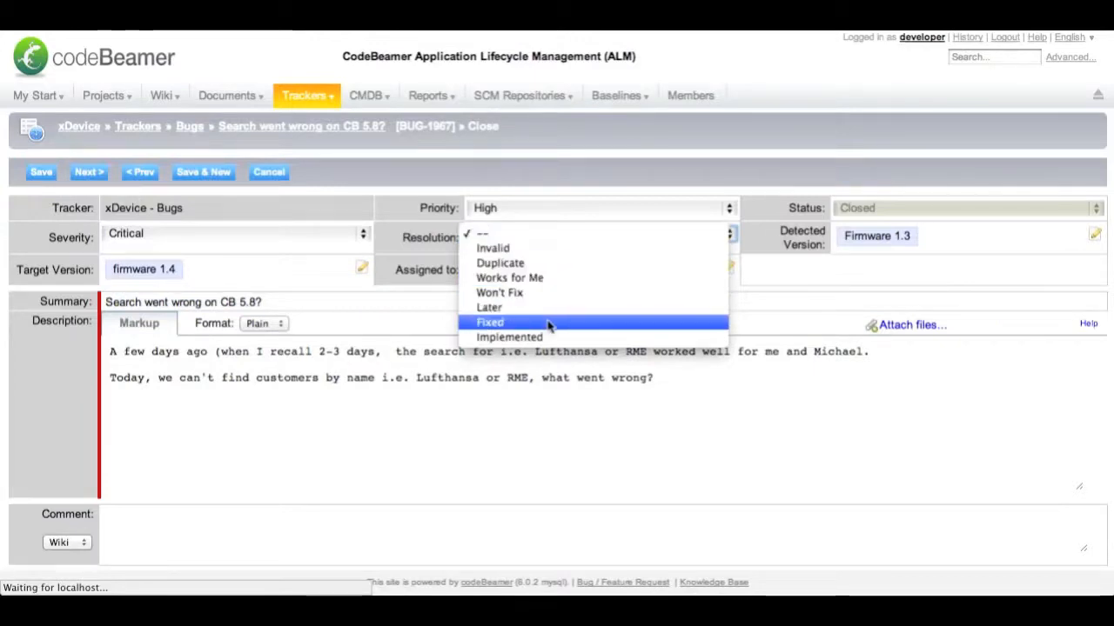
left_click(489, 322)
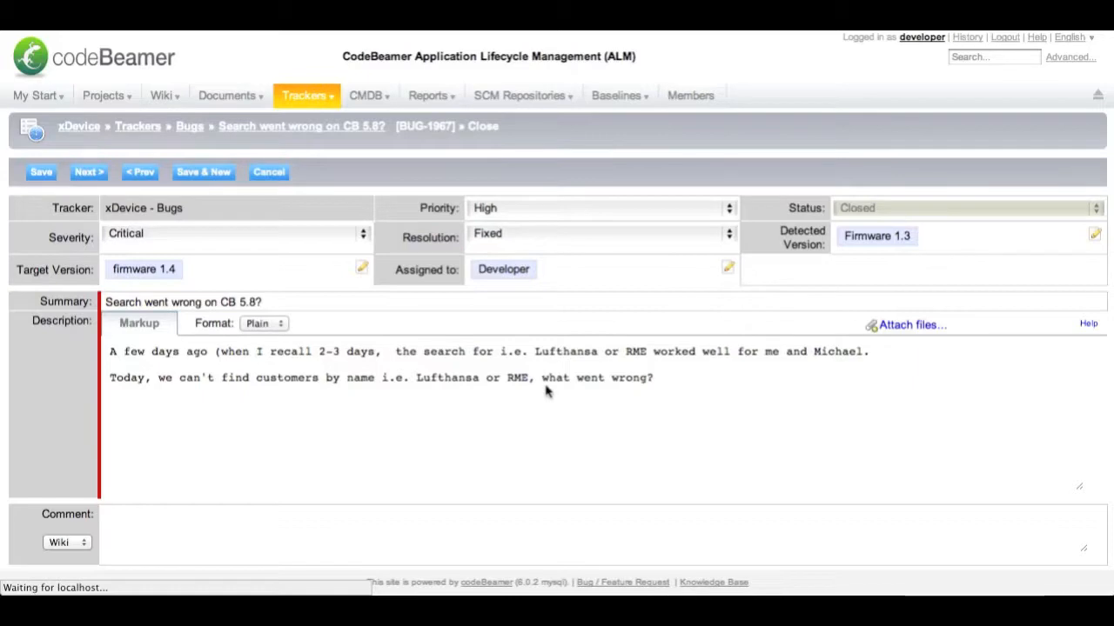
left_click(41, 173)
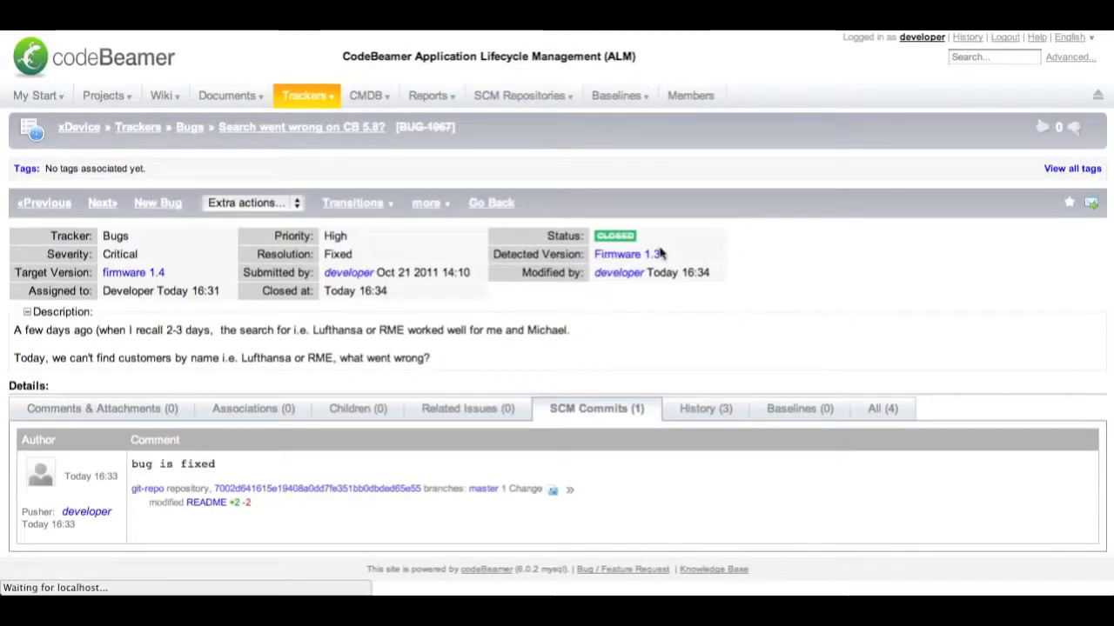
left_click(365, 95)
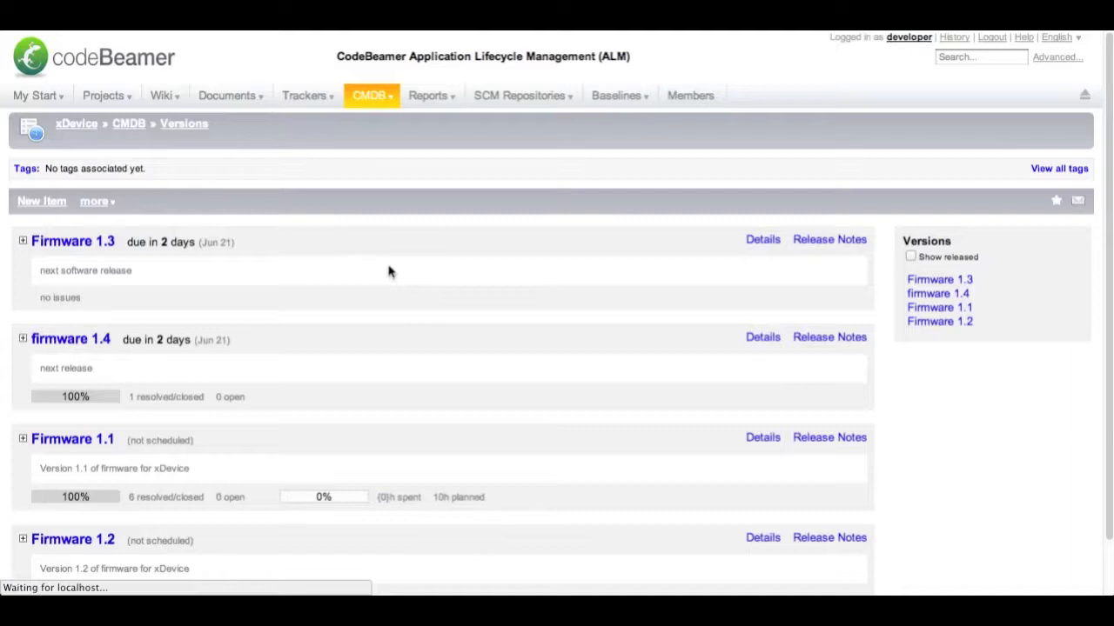
mouse_move(35, 304)
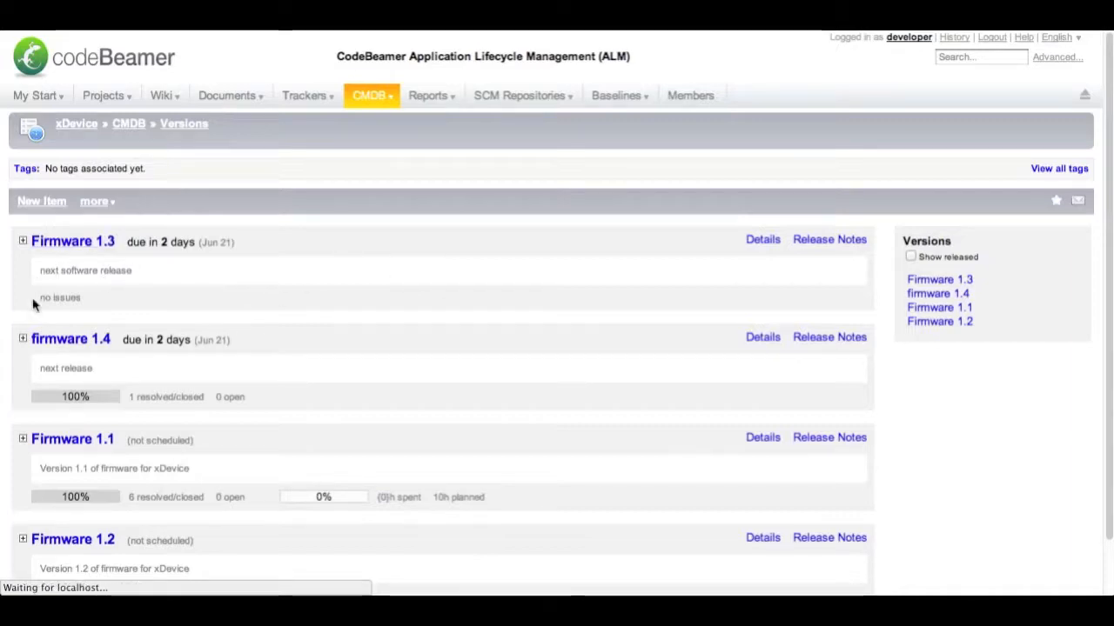
Step: Expand firmware 1.4 to list closed BUG-1967 "Search went wrong on CB 5.8?"
left_click(23, 338)
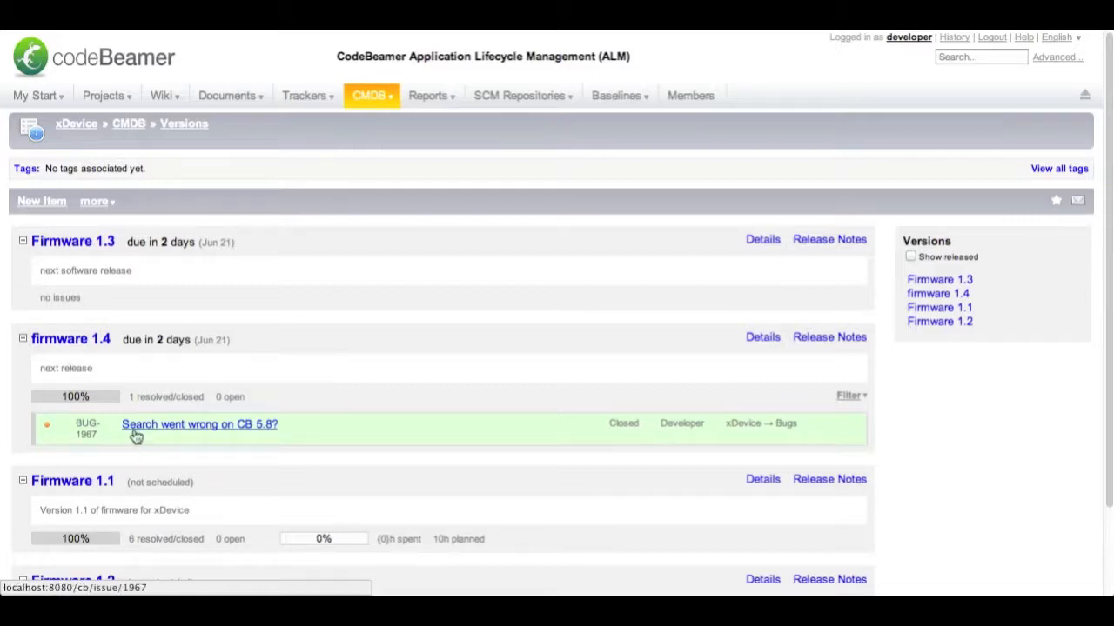
left_click(200, 424)
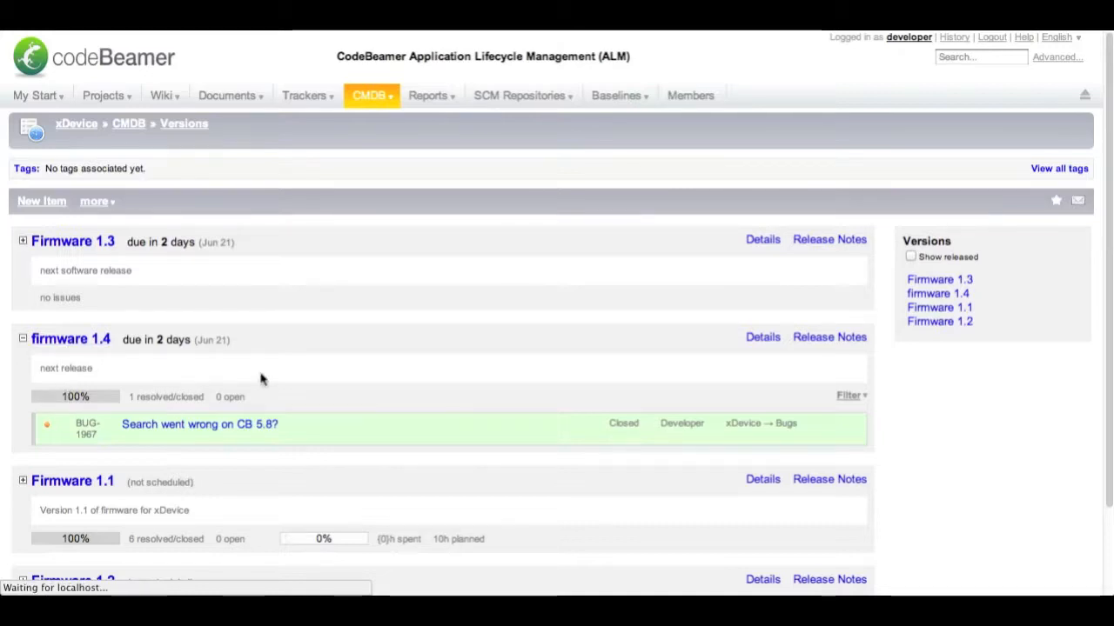
mouse_move(329, 378)
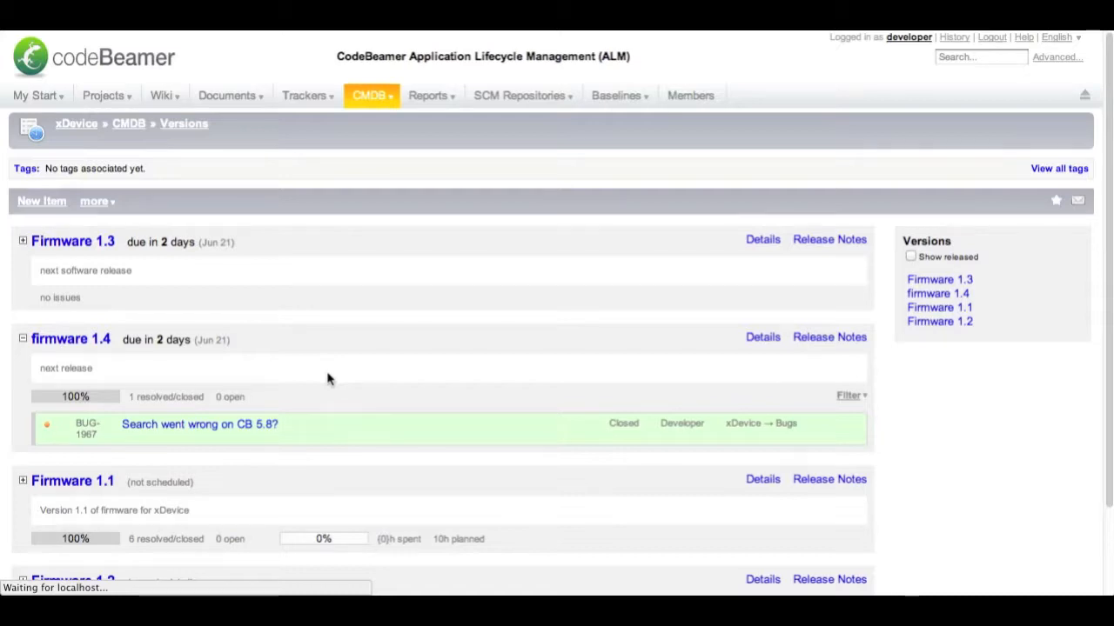
mouse_move(409, 381)
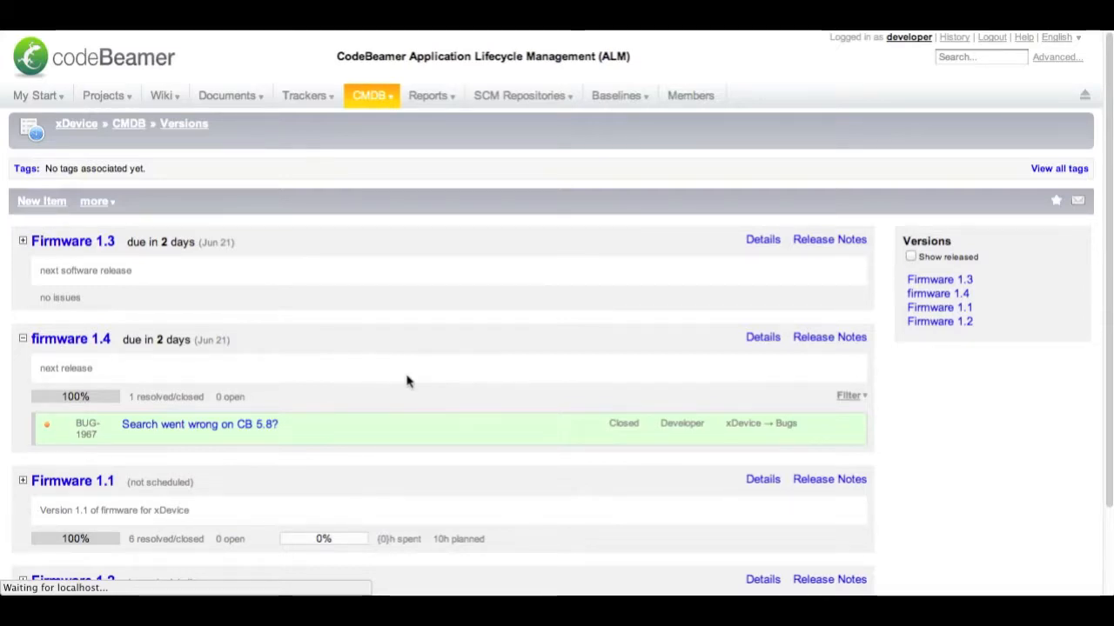